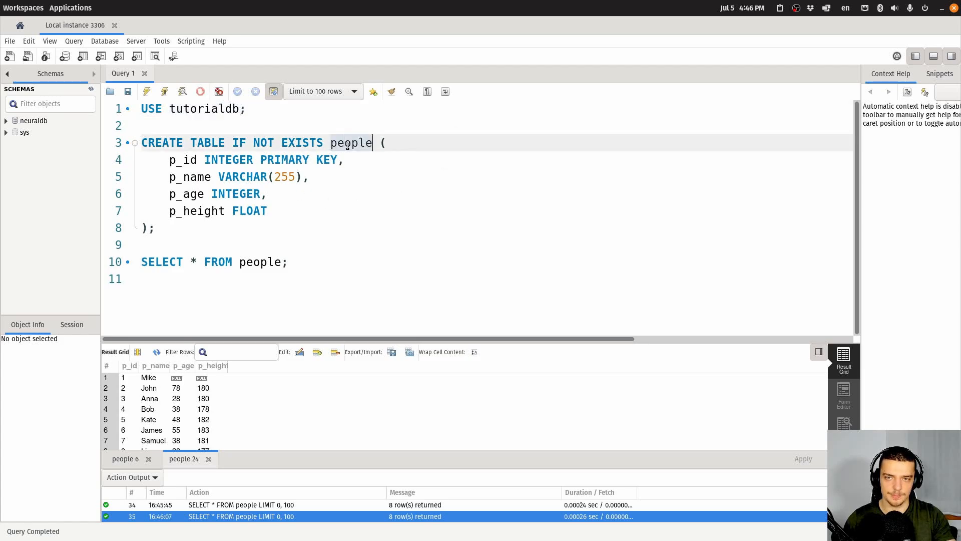
# Drag the splitter between editor and results down so all eight people rows show.
pyautogui.moveTo(168, 159); pyautogui.dragTo(268, 211)
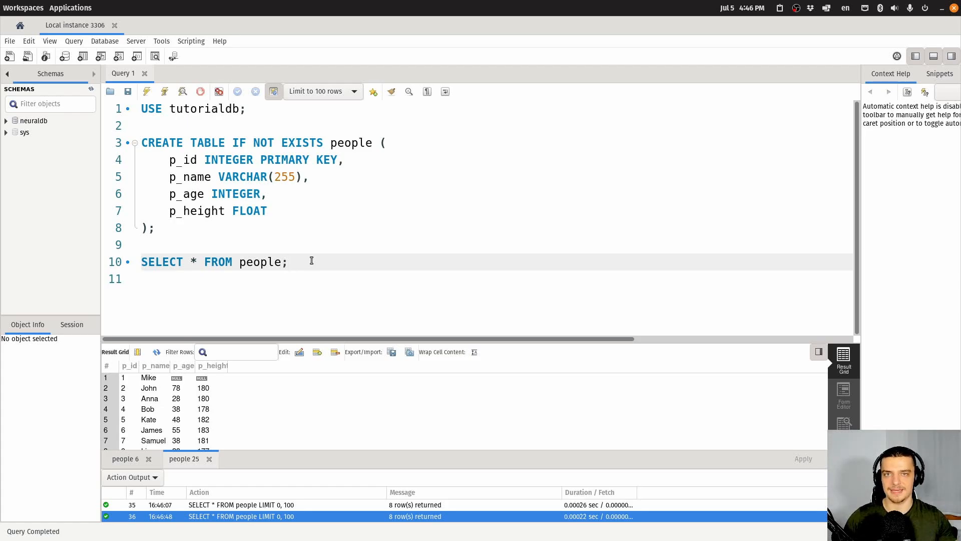
pyautogui.click(290, 262)
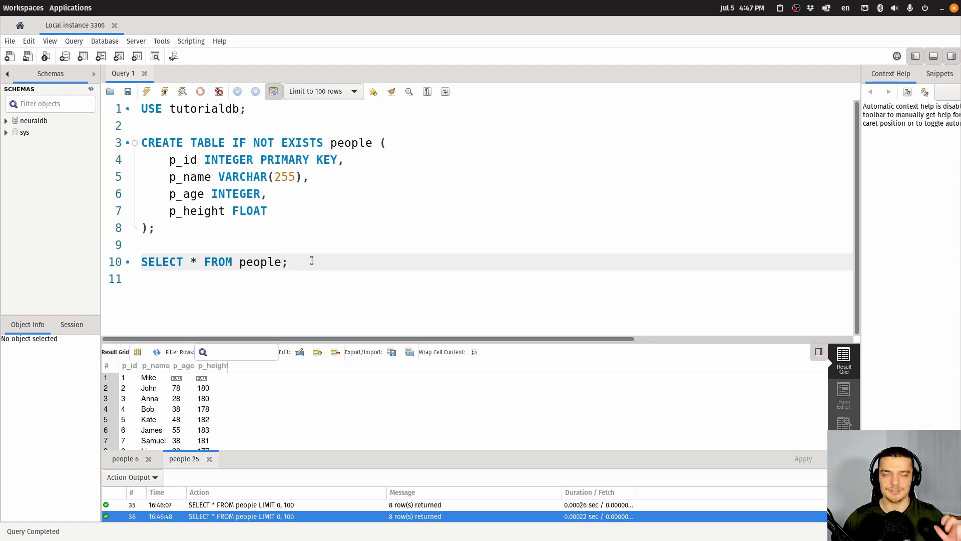
pyautogui.click(311, 262)
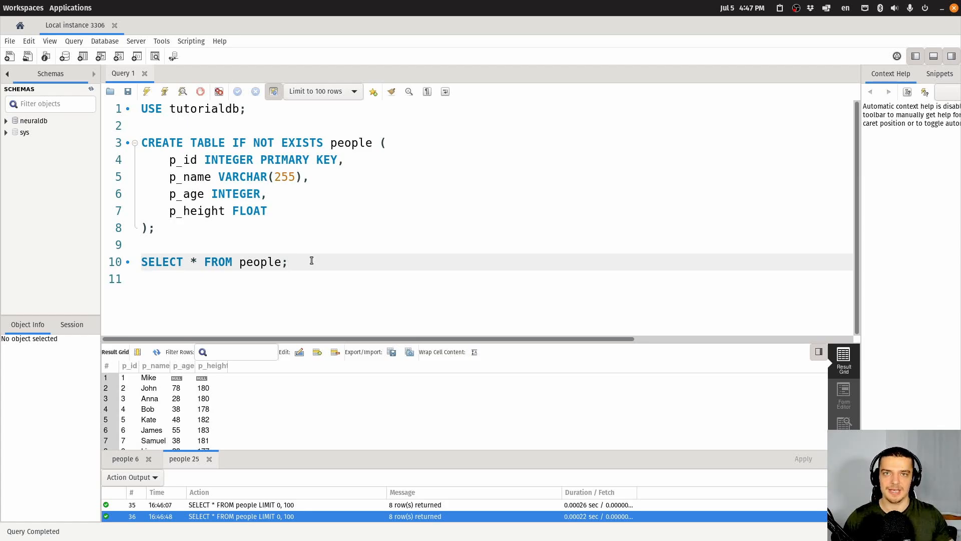
pyautogui.click(311, 262)
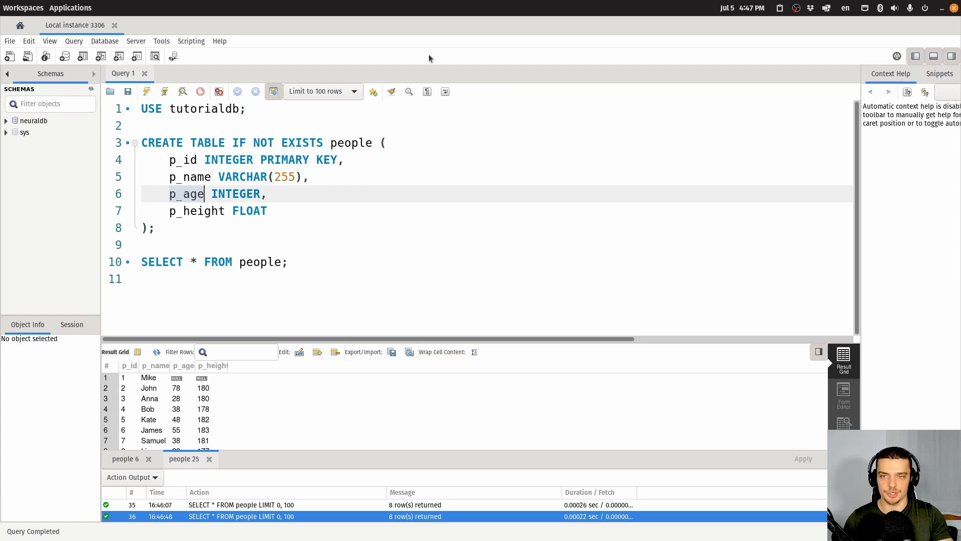
pyautogui.moveTo(229, 286)
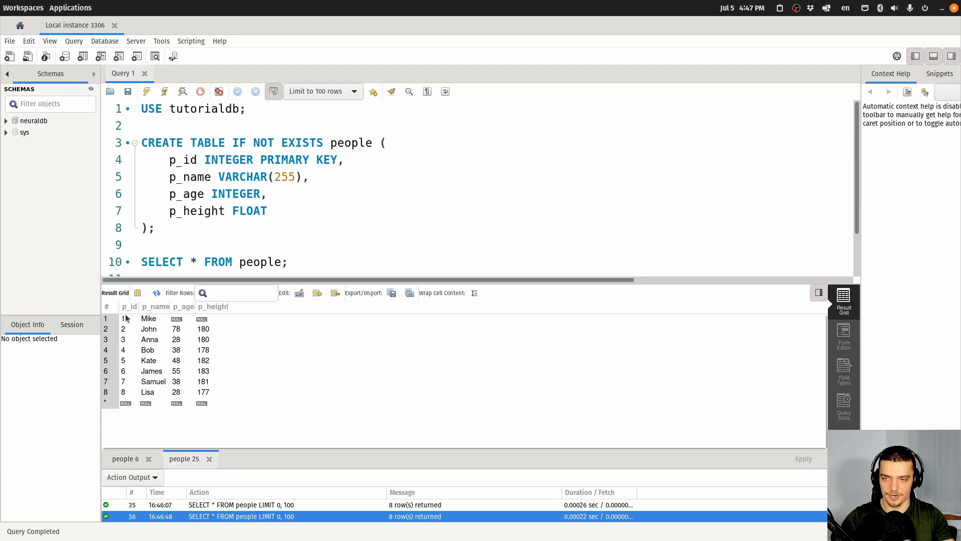
# Inspect Lisa, John, James and Mike's rows, then place the caret on empty line 12.
pyautogui.click(147, 392)
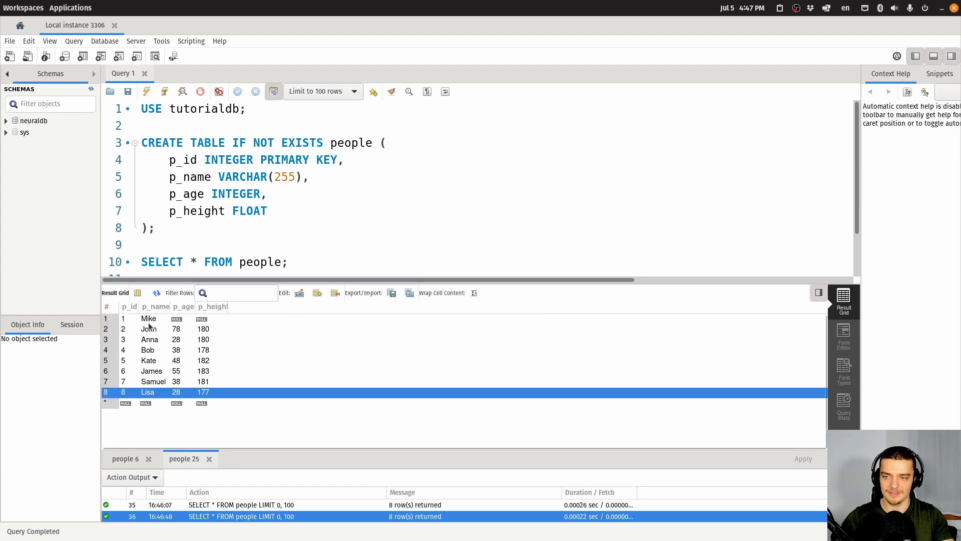
pyautogui.click(148, 329)
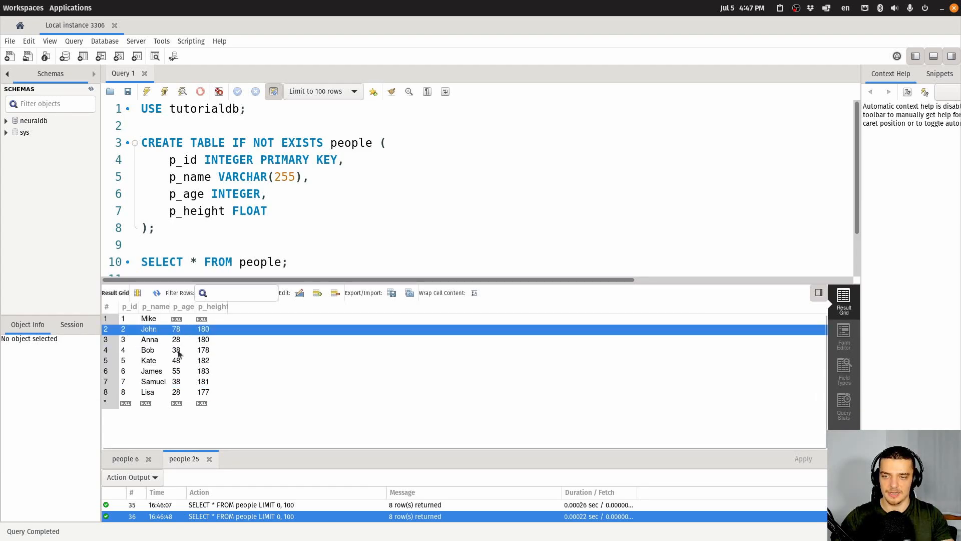
pyautogui.click(152, 371)
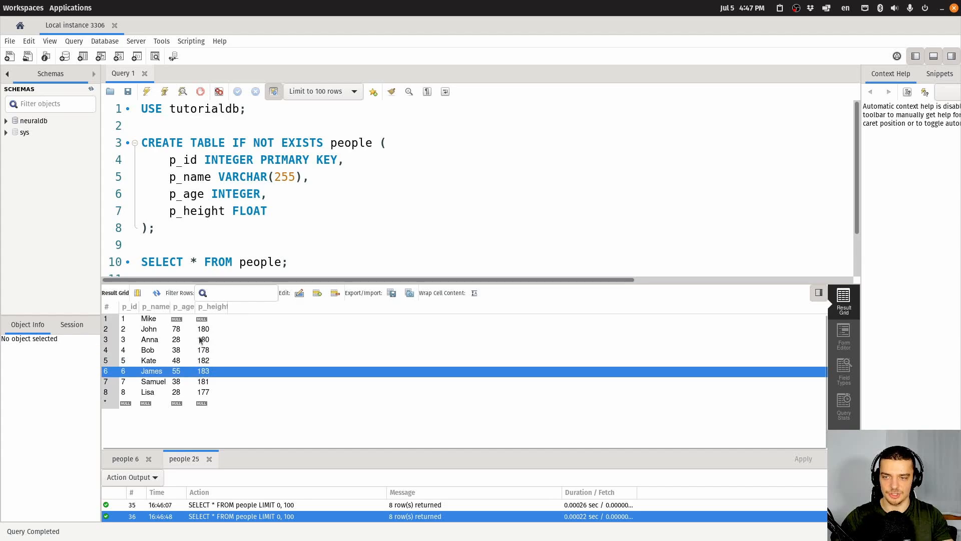
pyautogui.click(148, 318)
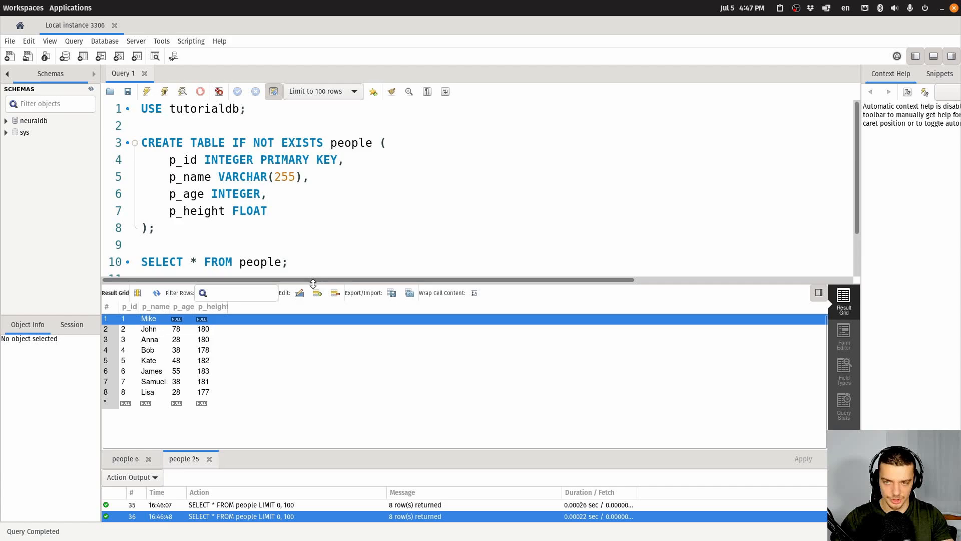
pyautogui.moveTo(312, 283); pyautogui.dragTo(309, 312)
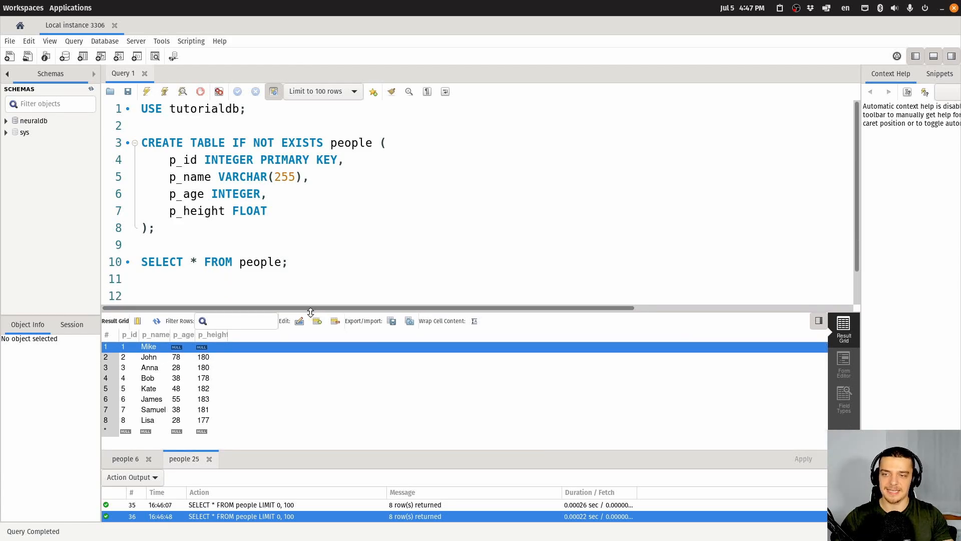
pyautogui.moveTo(299, 320)
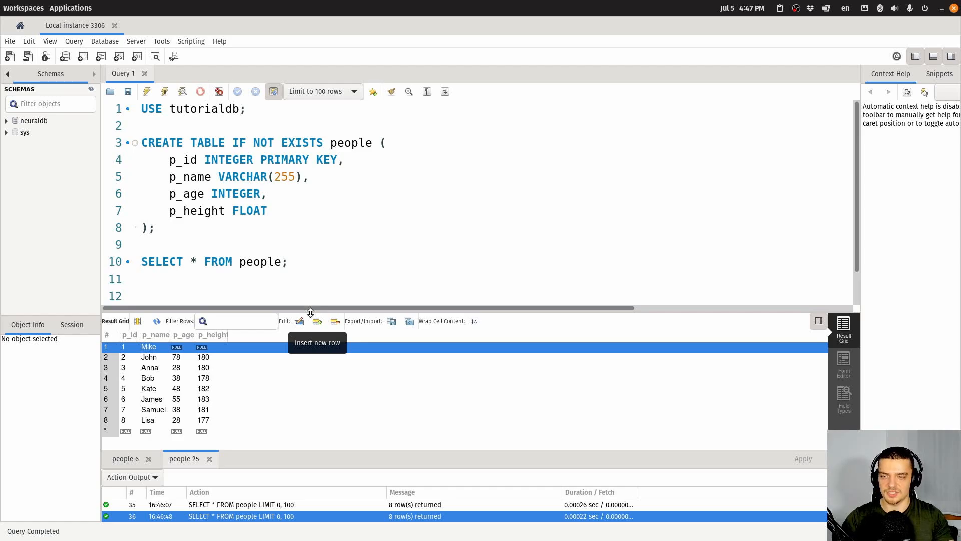
pyautogui.click(341, 262)
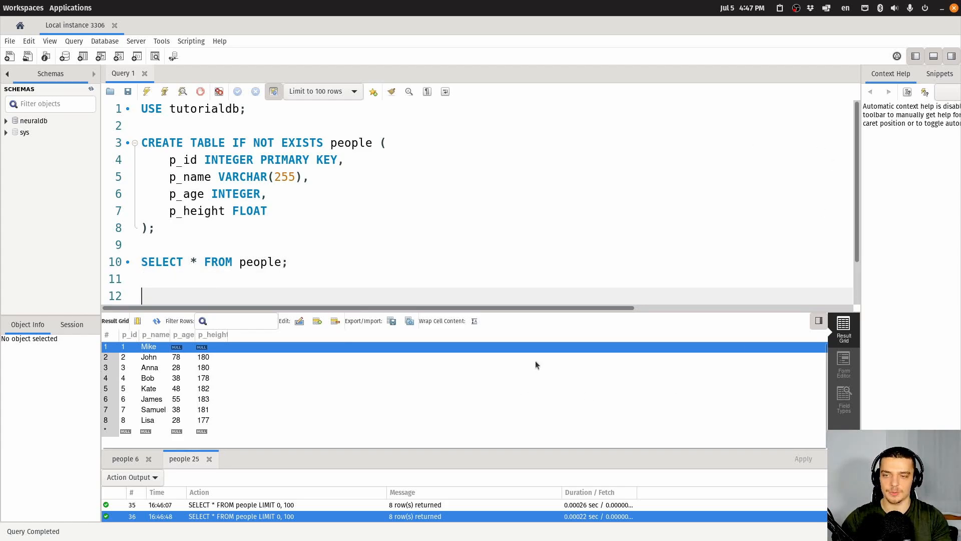
# Write UPDATE people SET p_age = 30 for Mike.
pyautogui.write('U')
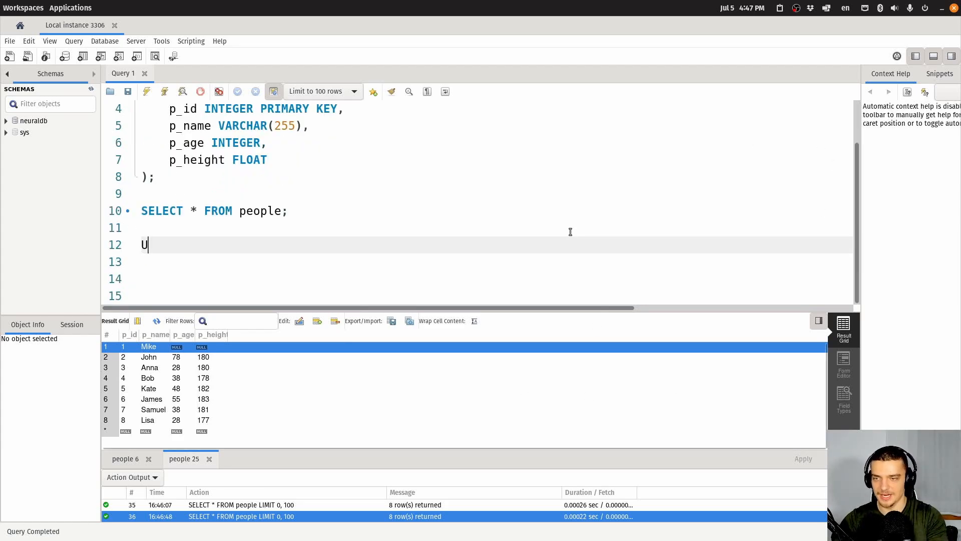
pyautogui.write('PDATE')
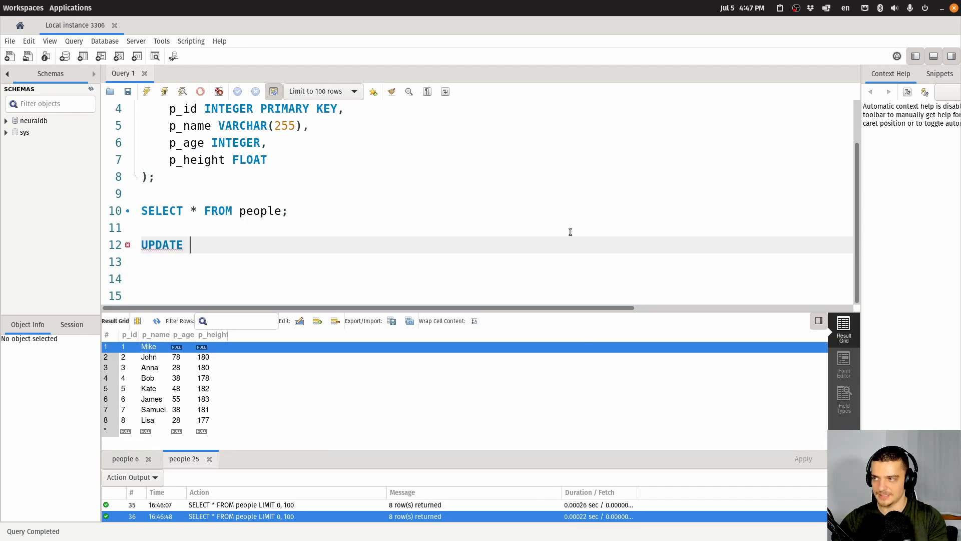
pyautogui.write('people')
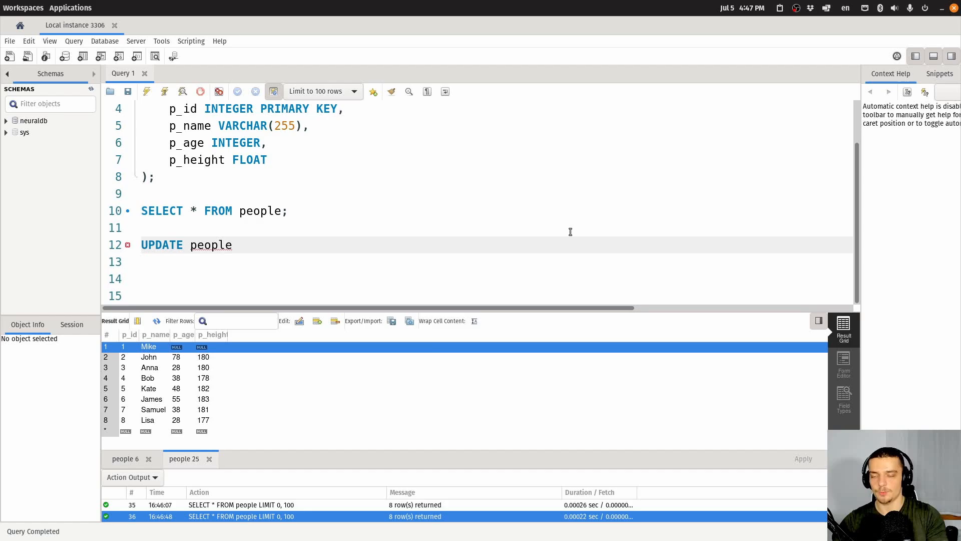
pyautogui.write('SET')
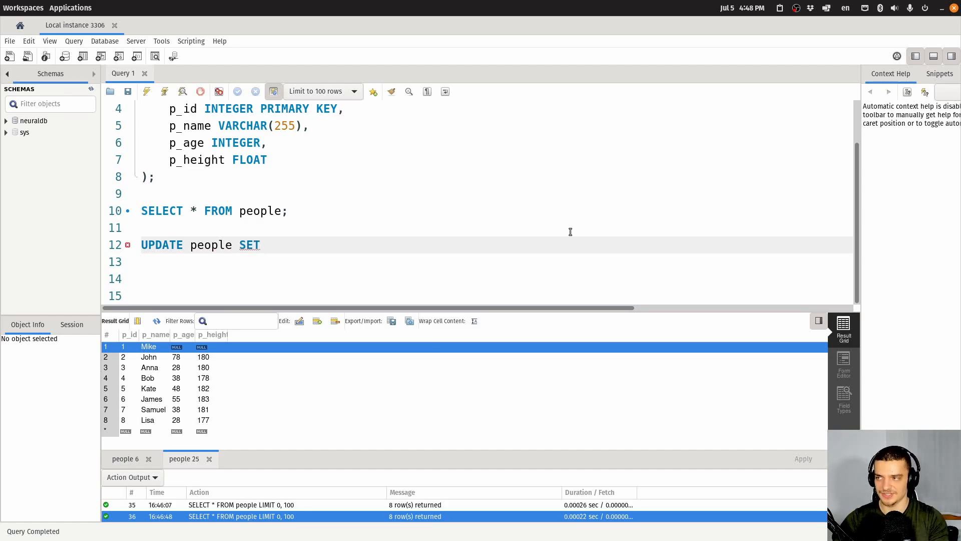
pyautogui.write('p_')
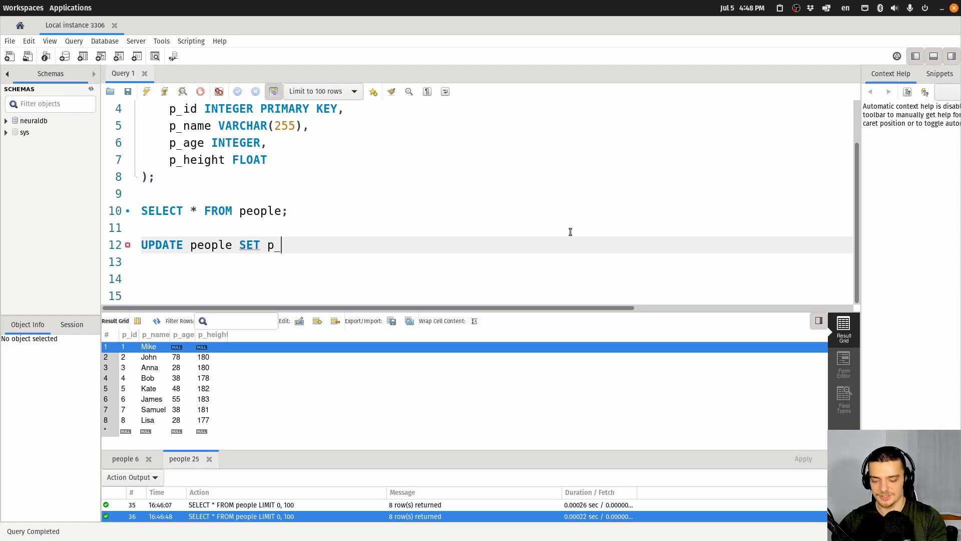
pyautogui.write('age')
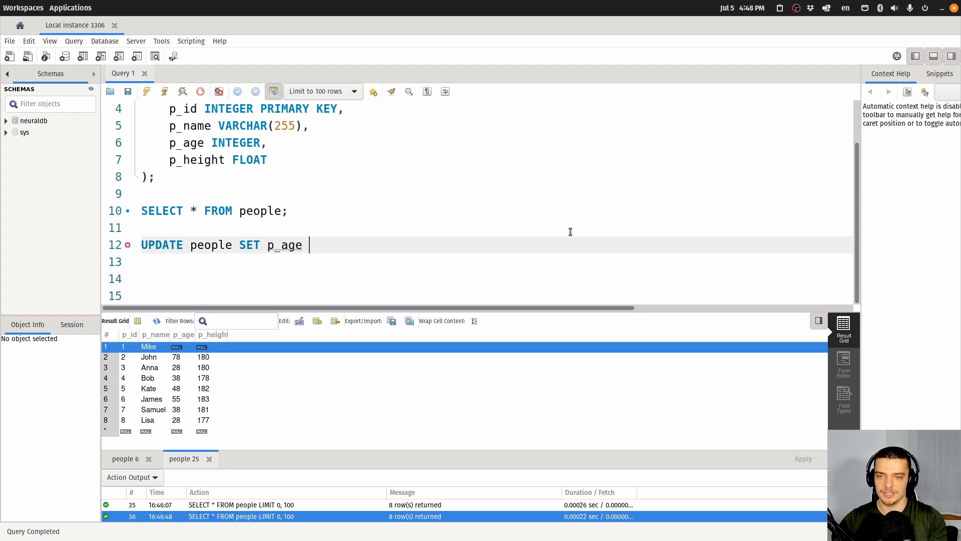
pyautogui.write('=')
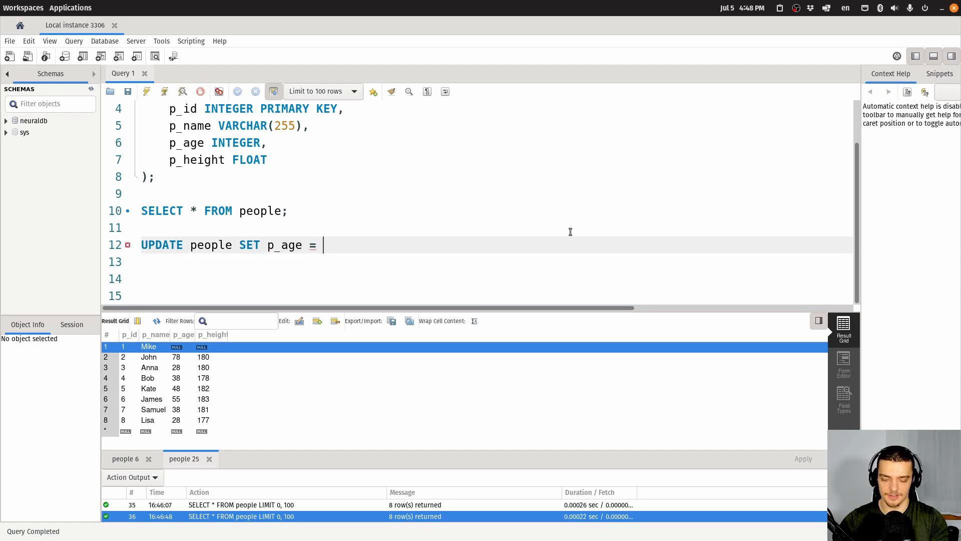
pyautogui.write('30')
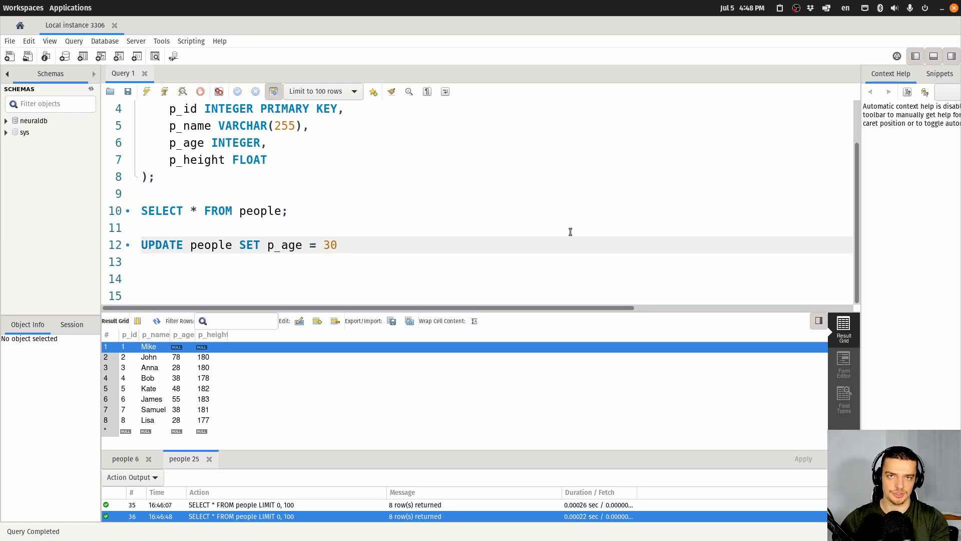
pyautogui.click(343, 244)
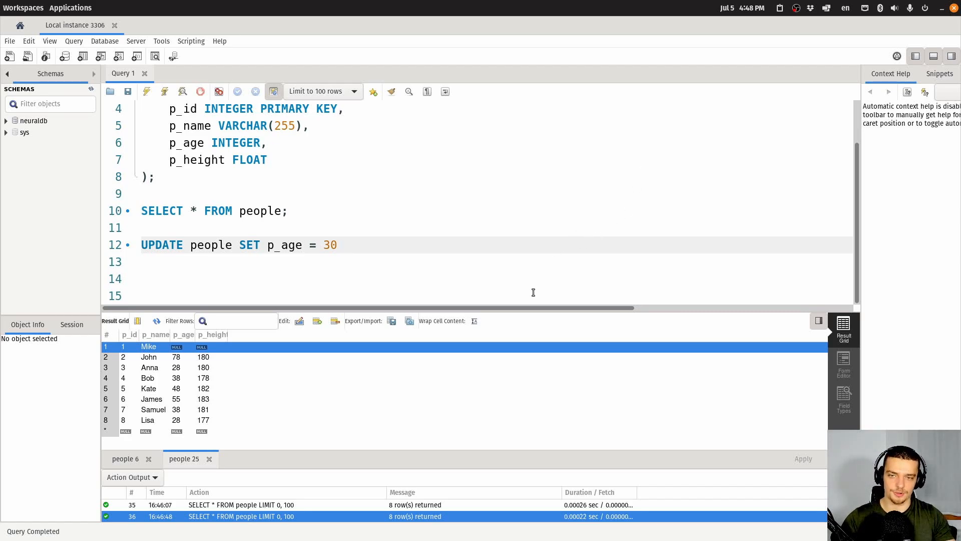
# Restrict the UPDATE to WHERE p_id = 1 and change it to set p_height = 179.
pyautogui.click(345, 245)
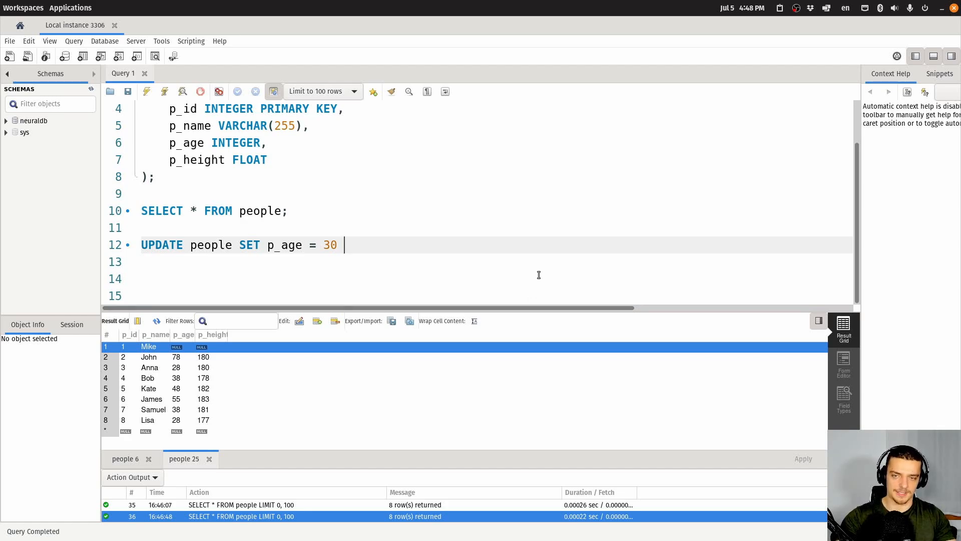
pyautogui.moveTo(508, 290)
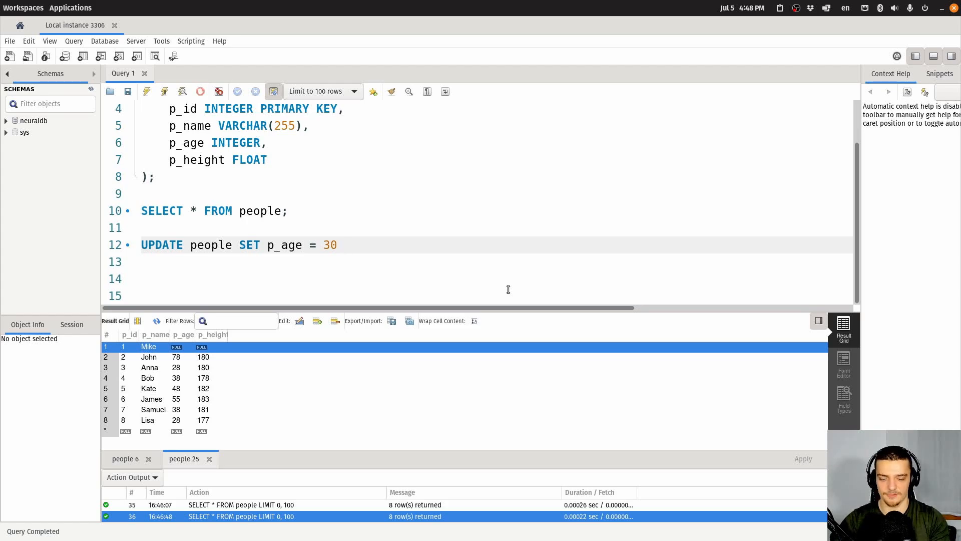
pyautogui.click(343, 245)
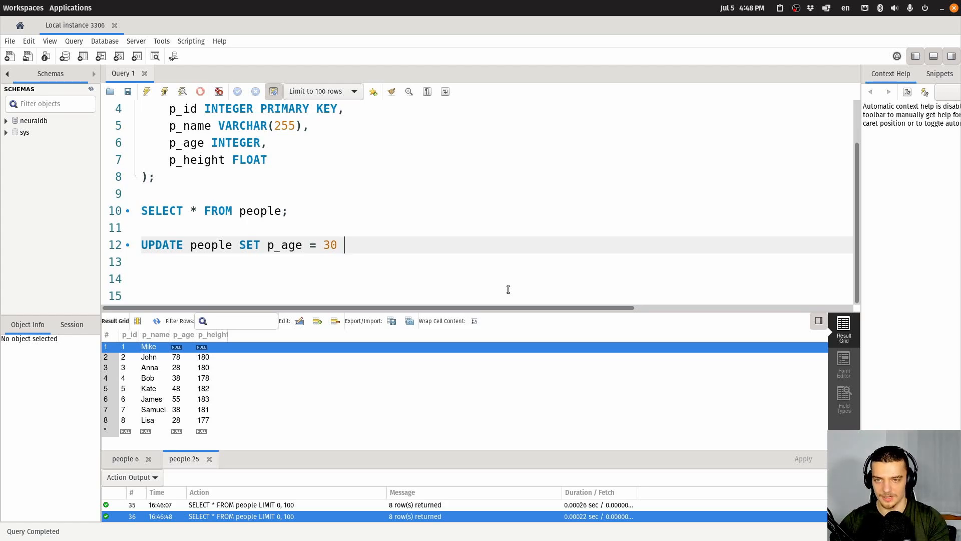
pyautogui.write('WHERE')
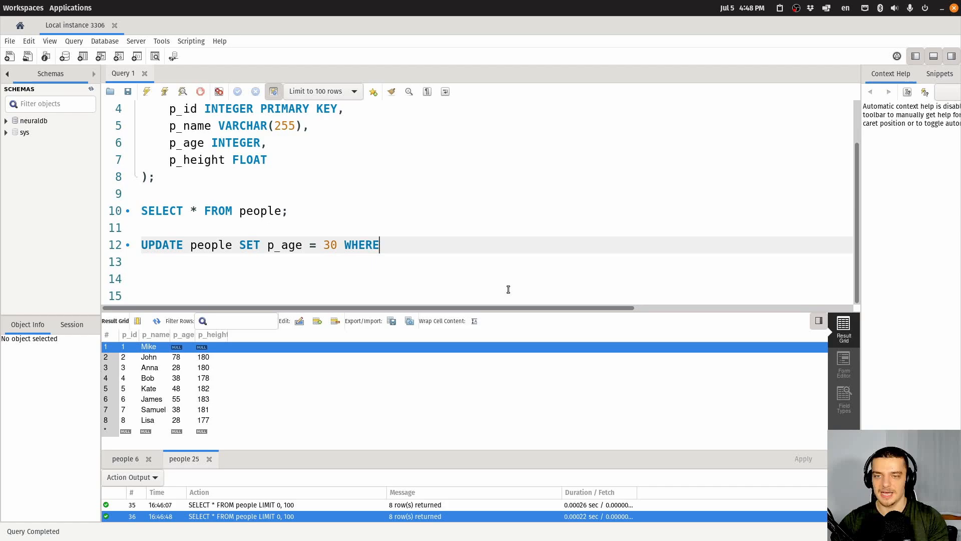
pyautogui.write('p_id')
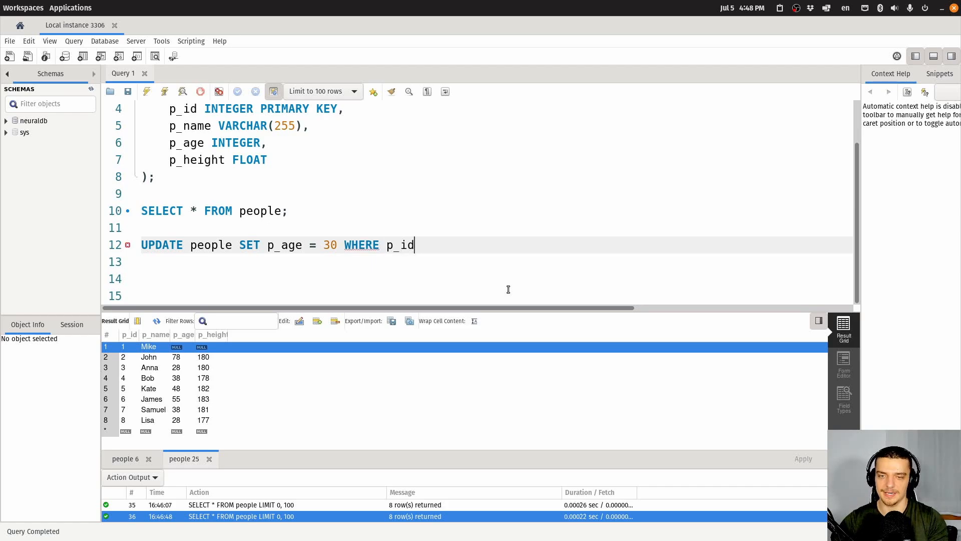
pyautogui.write('= 1;')
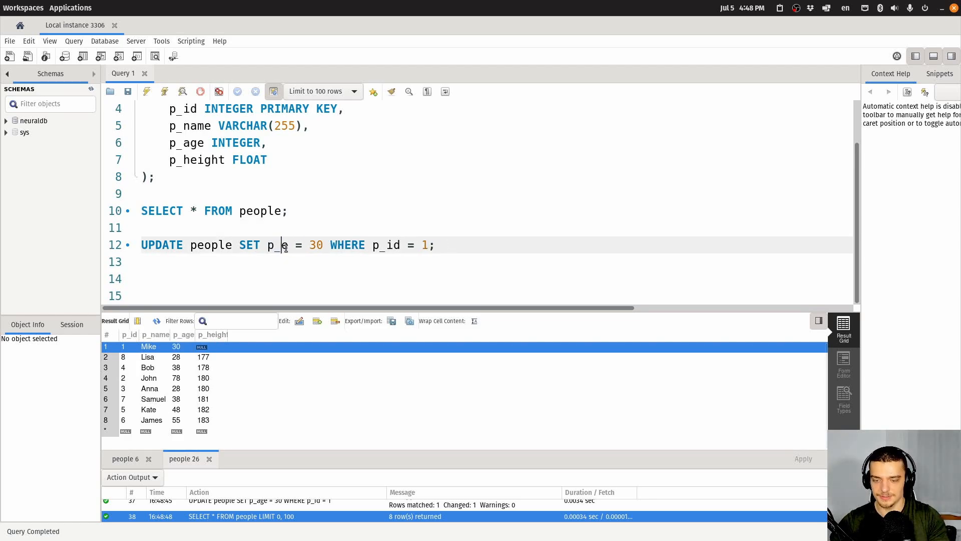
pyautogui.write('height')
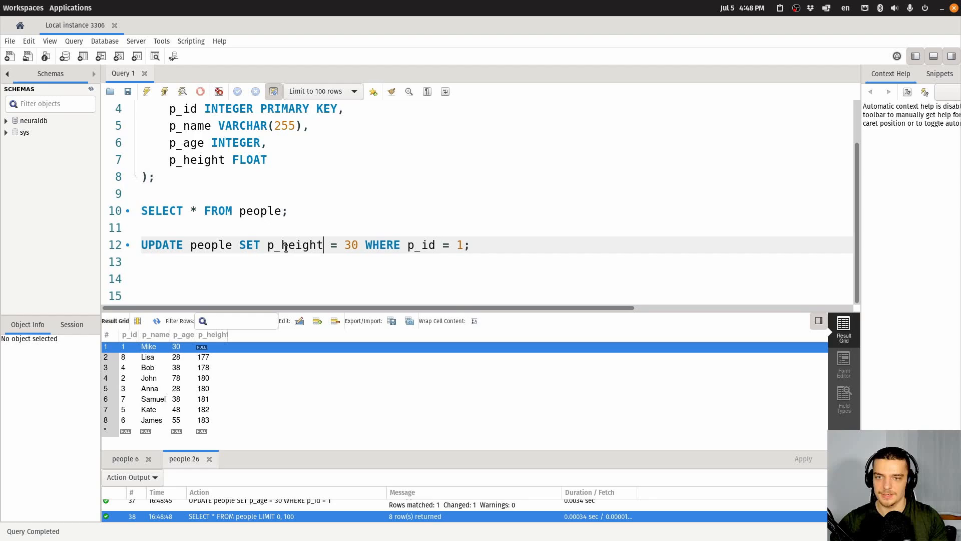
pyautogui.write('179')
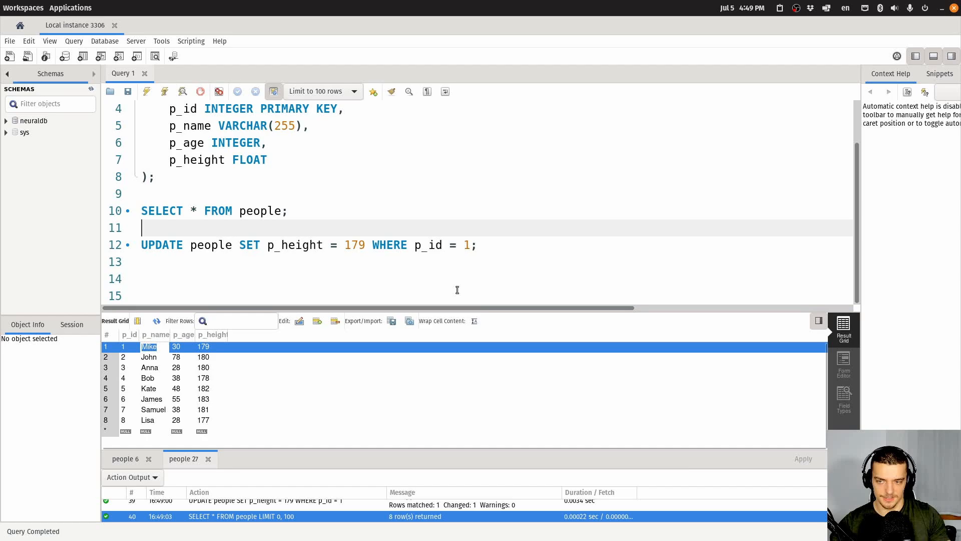
pyautogui.moveTo(114, 412)
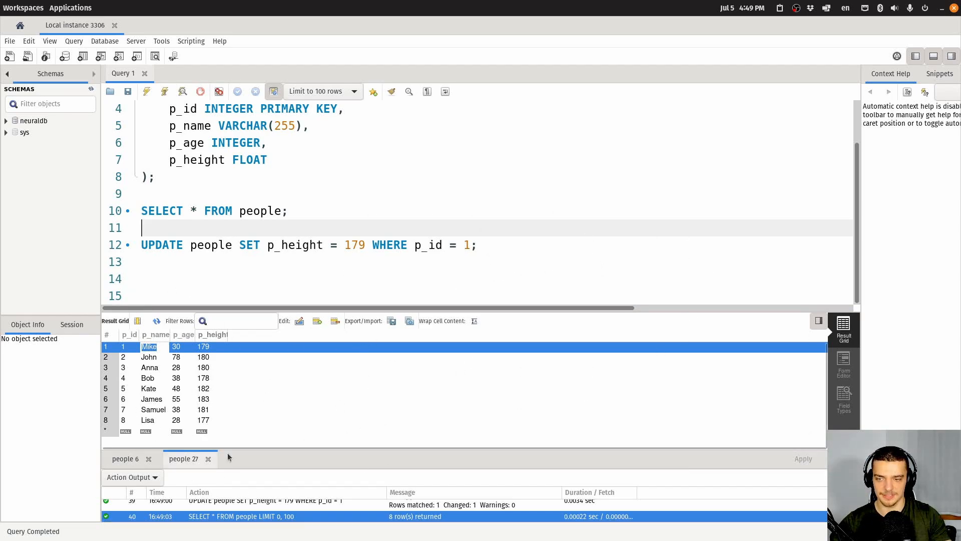
pyautogui.moveTo(127, 401)
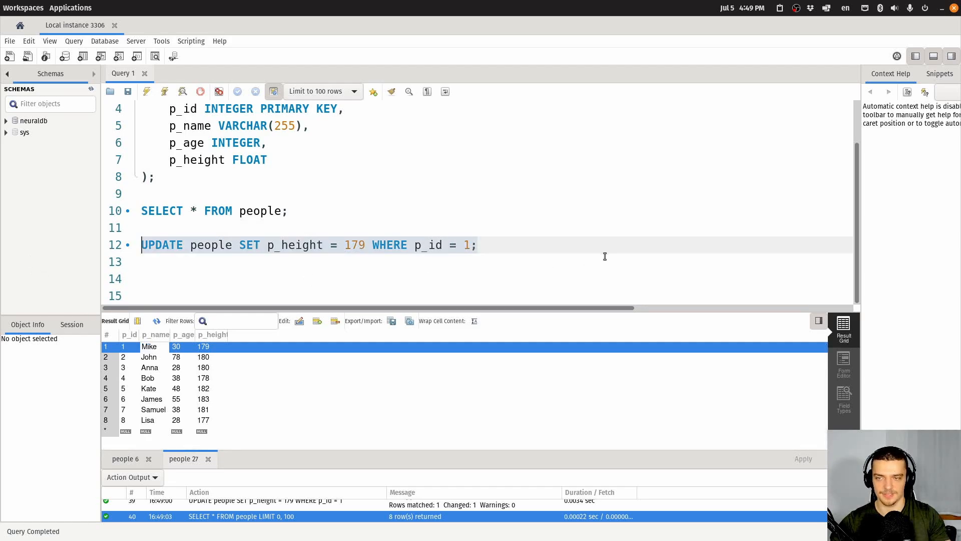
# Write DELETE FROM people WHERE p_id = 6;.
pyautogui.write('DELE')
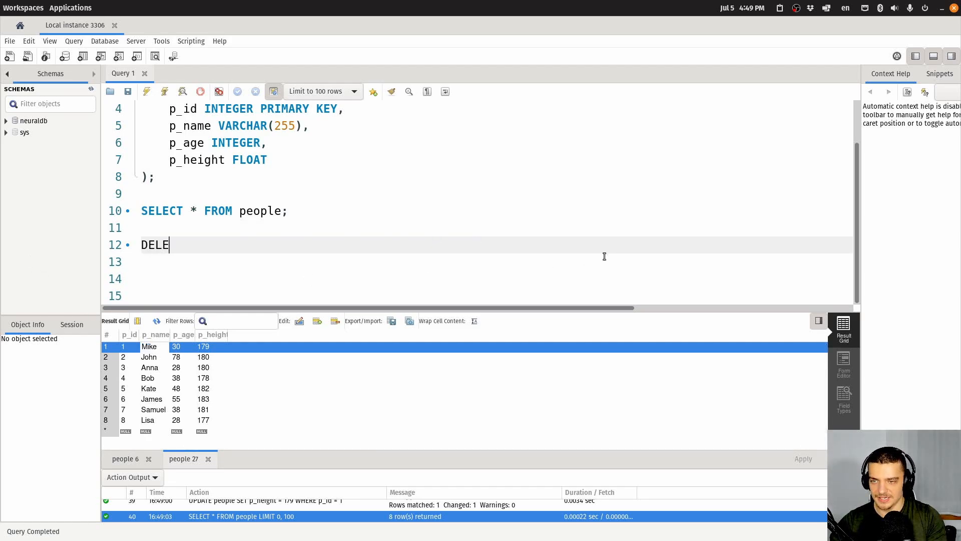
pyautogui.write('TE FROP')
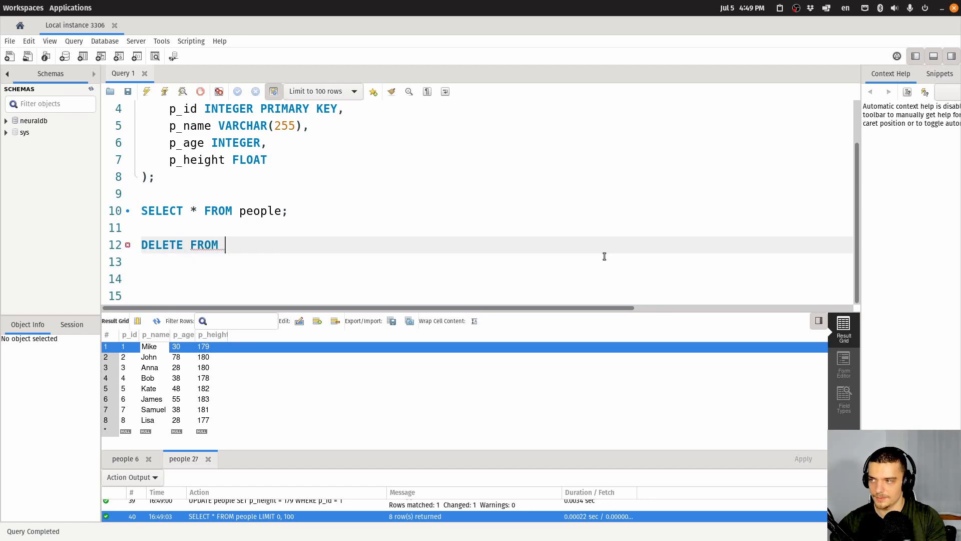
pyautogui.write('people WHERE')
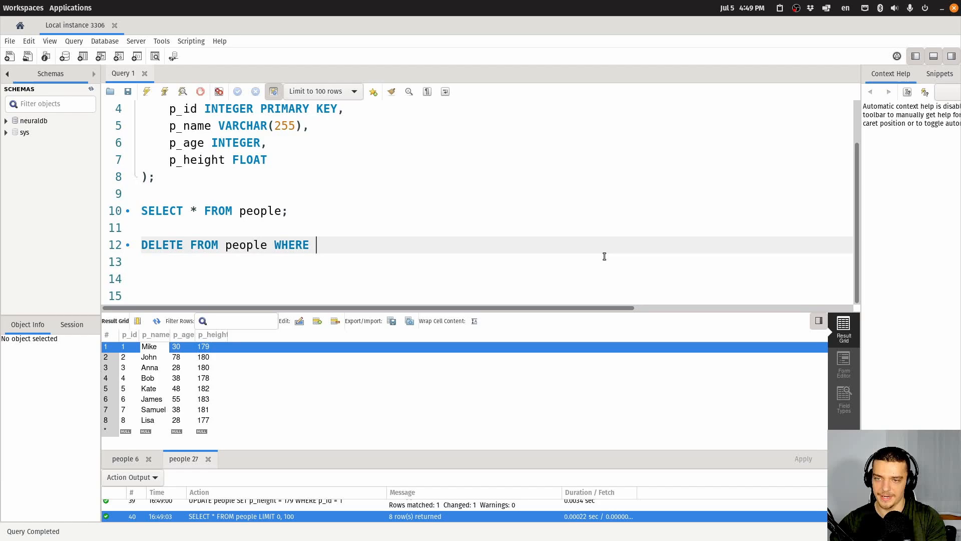
pyautogui.write('p_id')
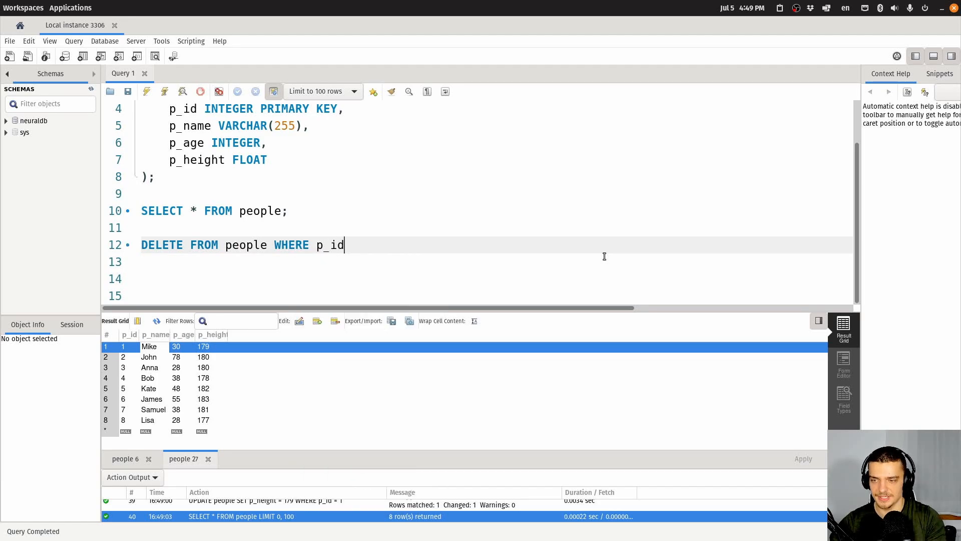
pyautogui.write('= 6')
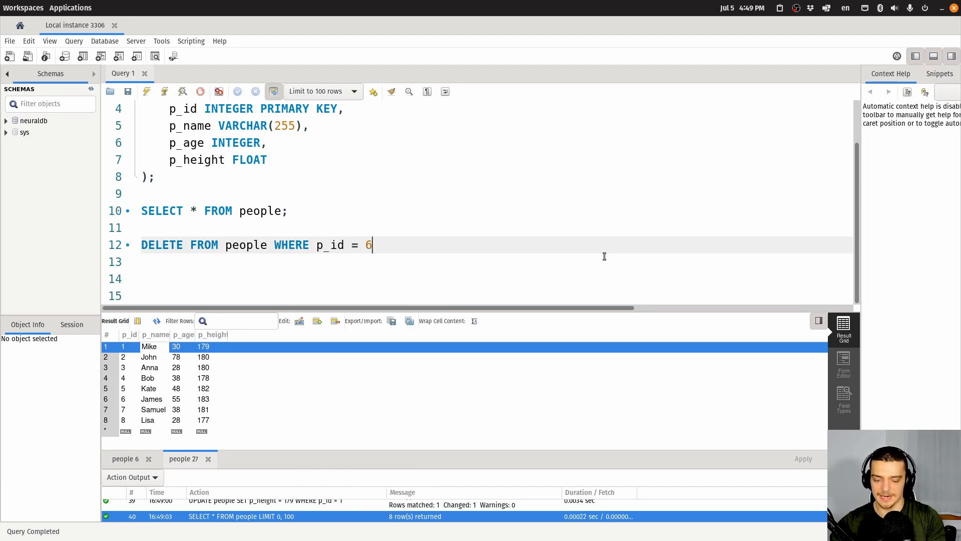
pyautogui.write(';')
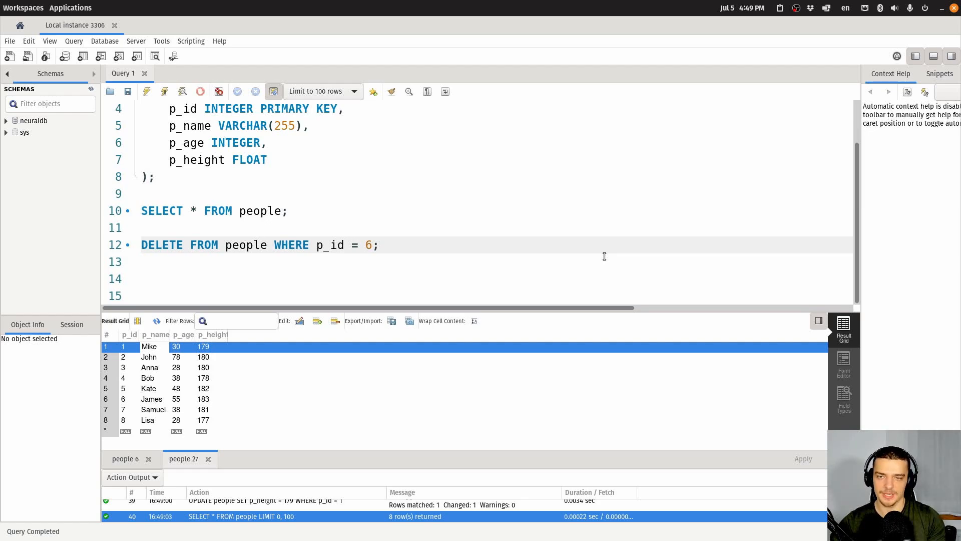
# Rewrite the DELETE condition, trying p_name 'James' and then p_age > 50.
pyautogui.press('BackSpace')
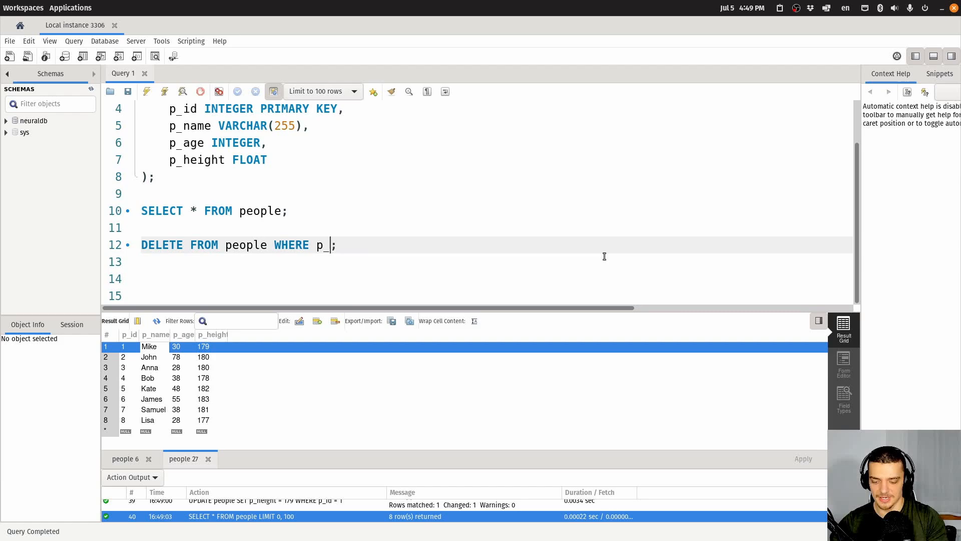
pyautogui.write('name =')
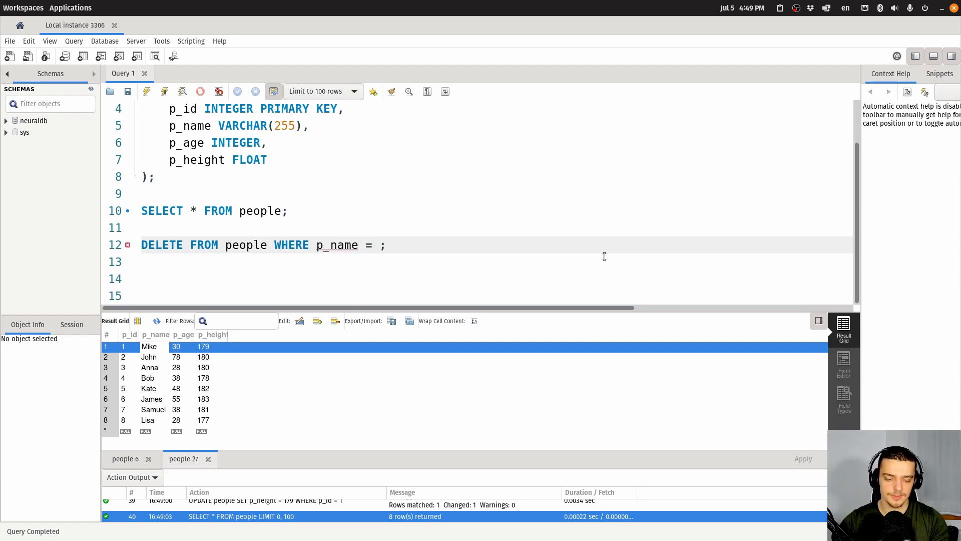
pyautogui.write("'")
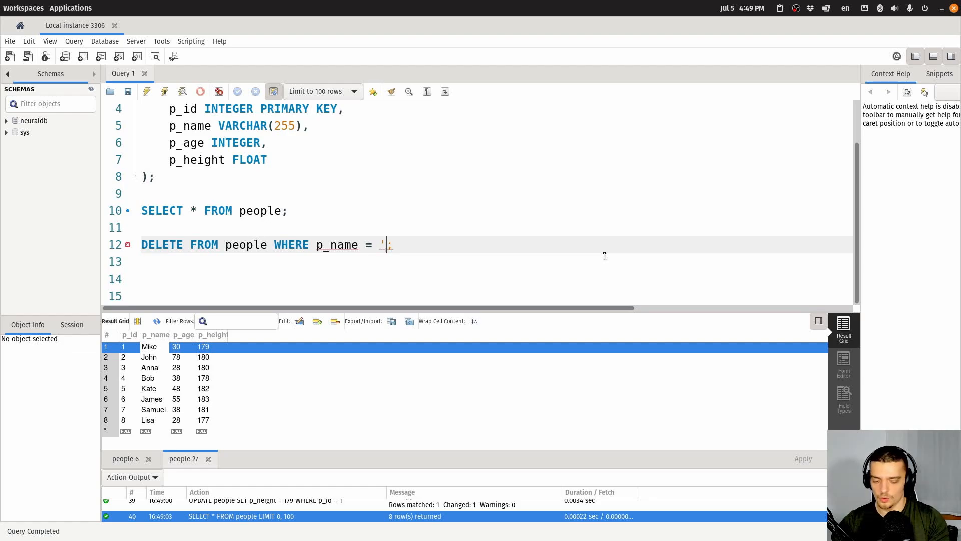
pyautogui.write('James')
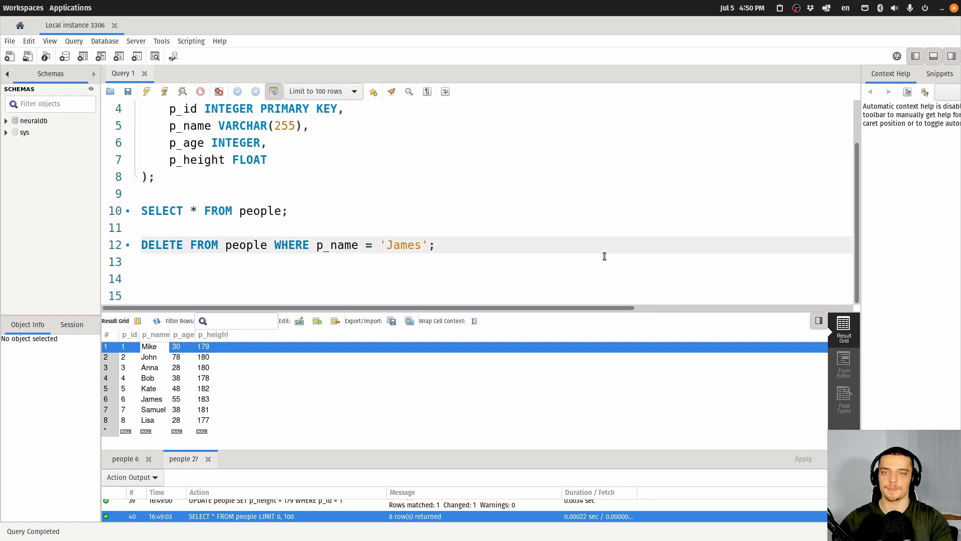
pyautogui.press('Backspace')
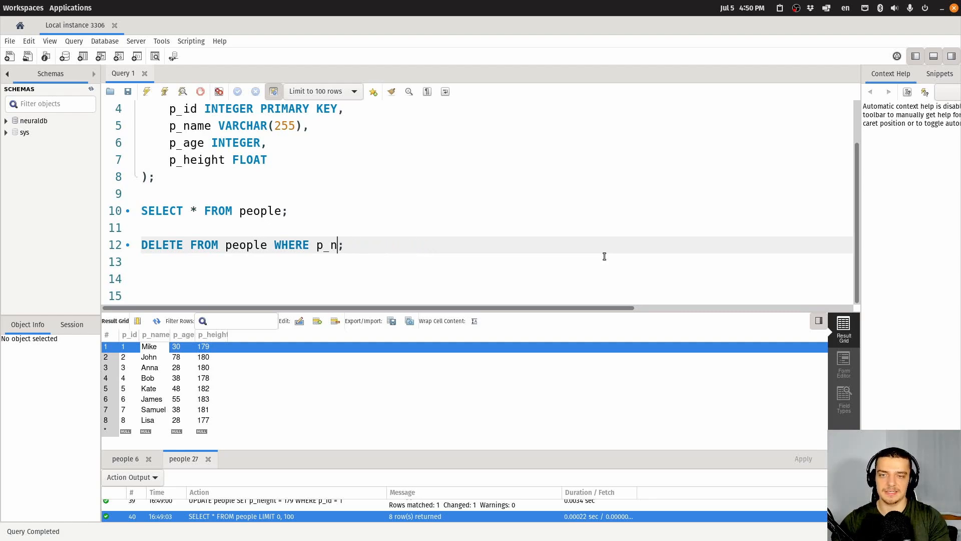
pyautogui.write('age')
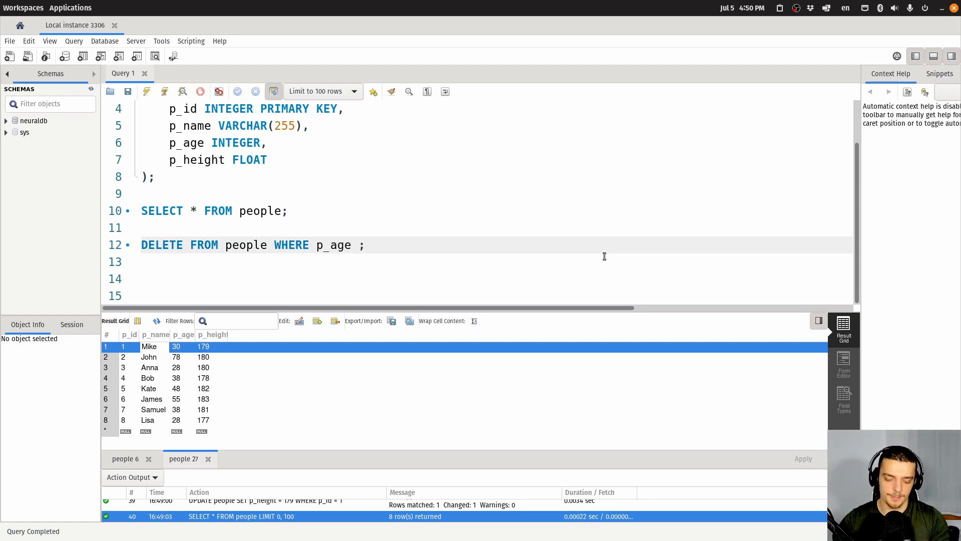
pyautogui.write('>50')
pyautogui.write('S')
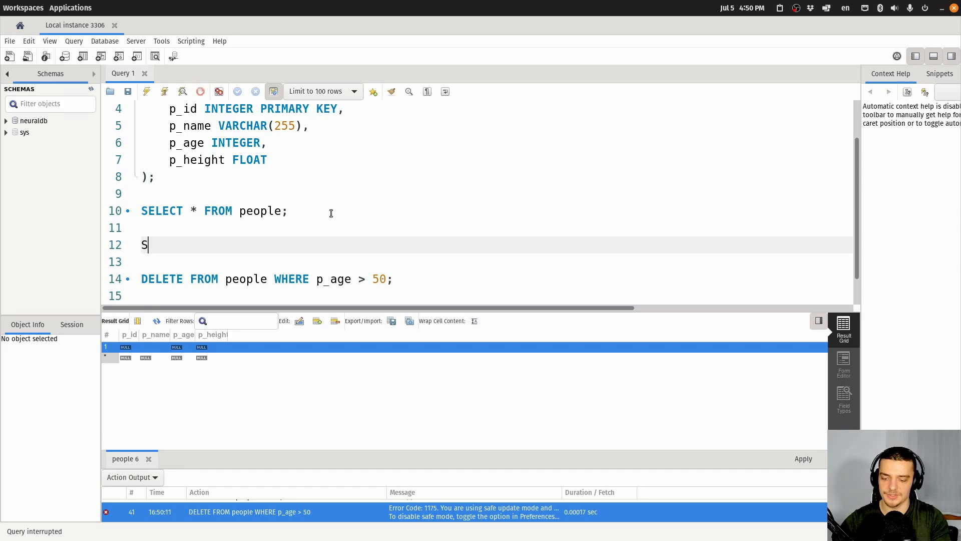
# Add SET SQL_SAFE_UPDATES = 0; above the DELETE and check the six remaining rows.
pyautogui.write('ET SQL')
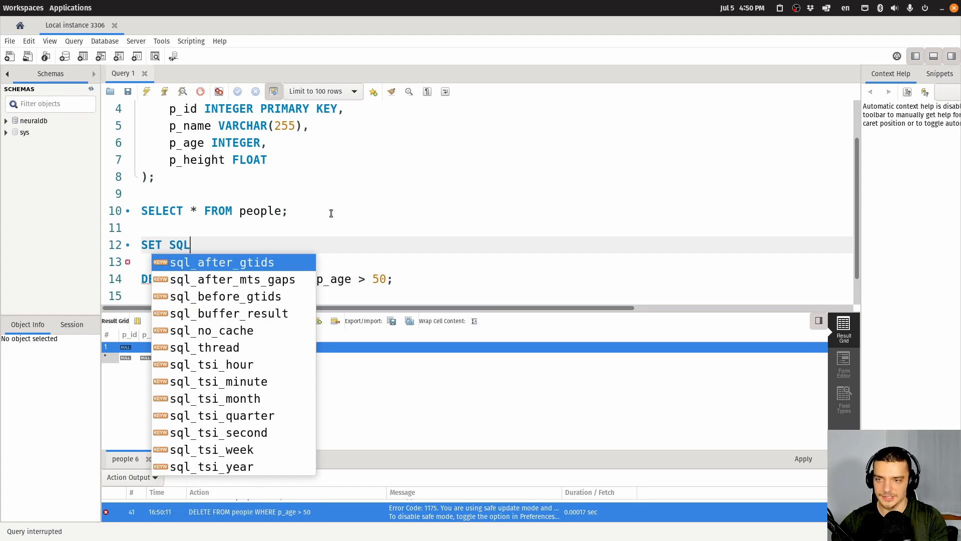
pyautogui.write('_SAFE_M')
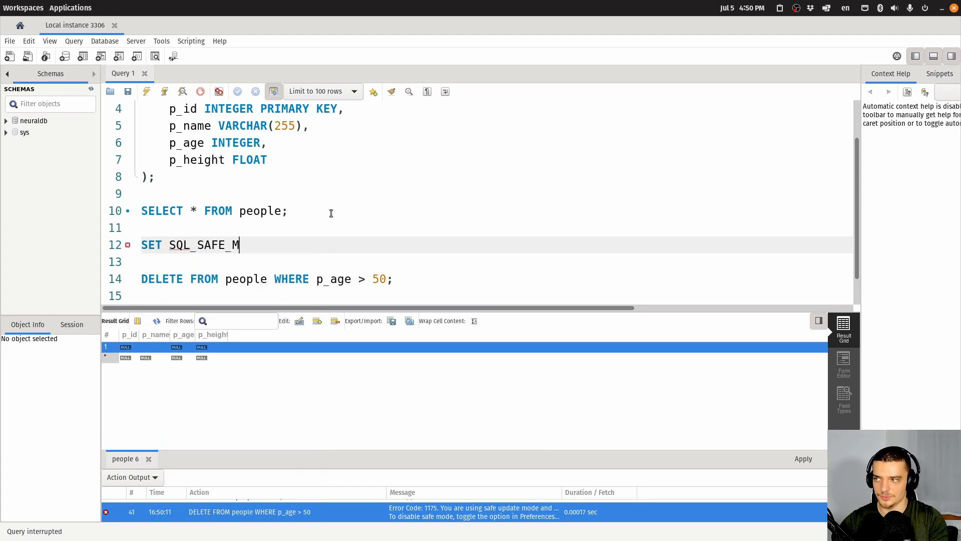
pyautogui.write('UPDATES =')
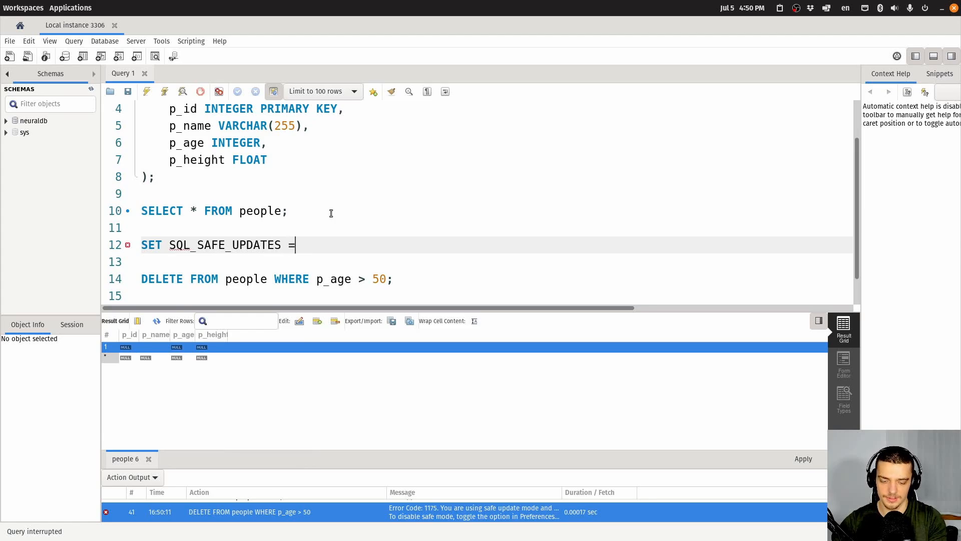
pyautogui.write('0;')
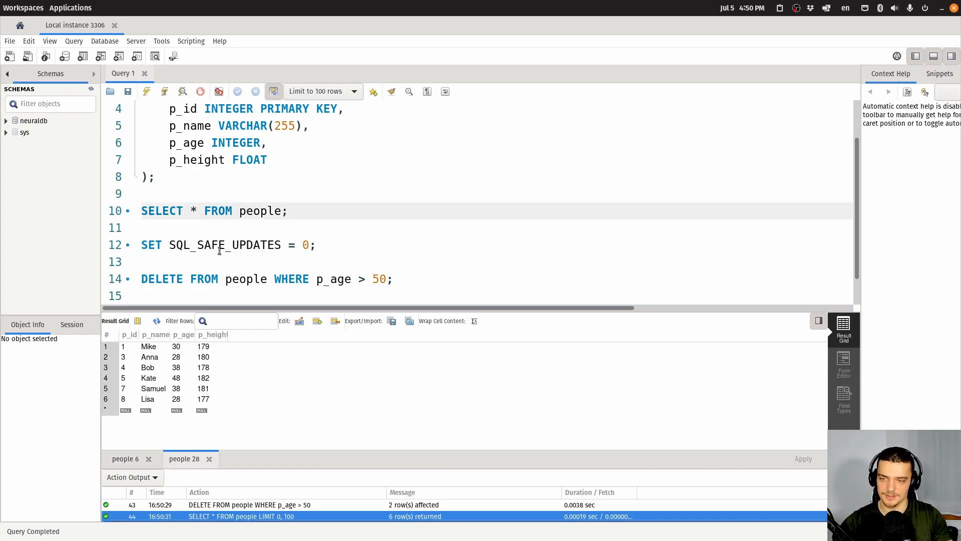
pyautogui.click(175, 388)
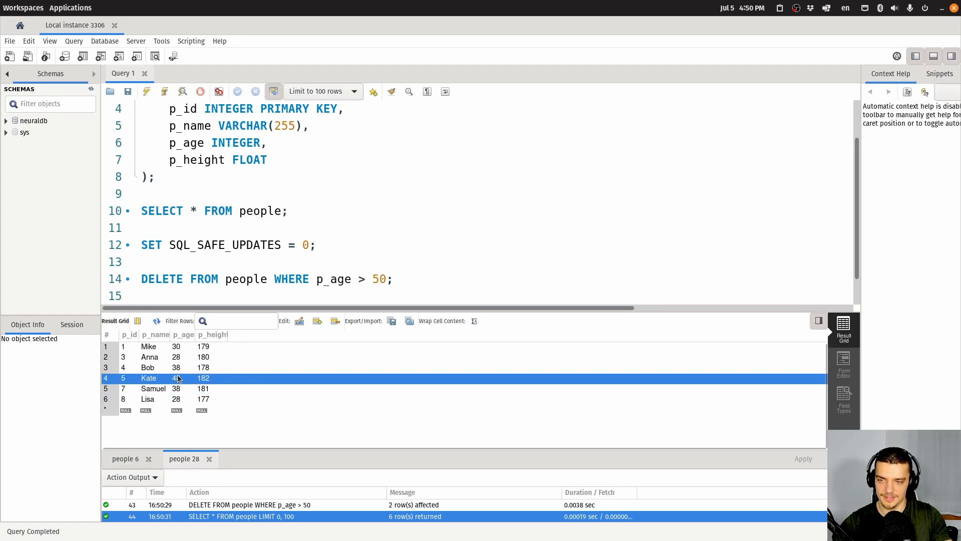
pyautogui.click(148, 399)
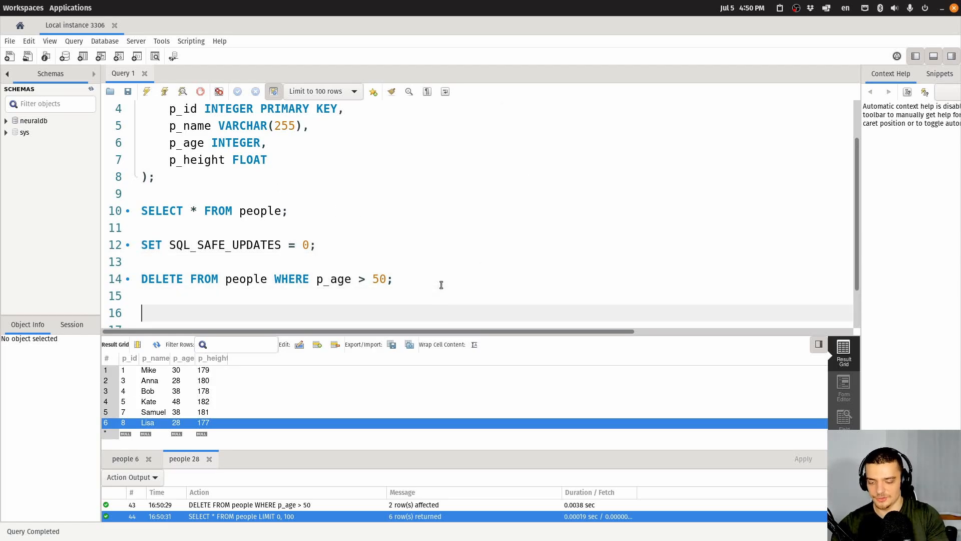
# Start INSERT INTO people with the columns p_id, p_name and p_height.
pyautogui.write('INSERT I')
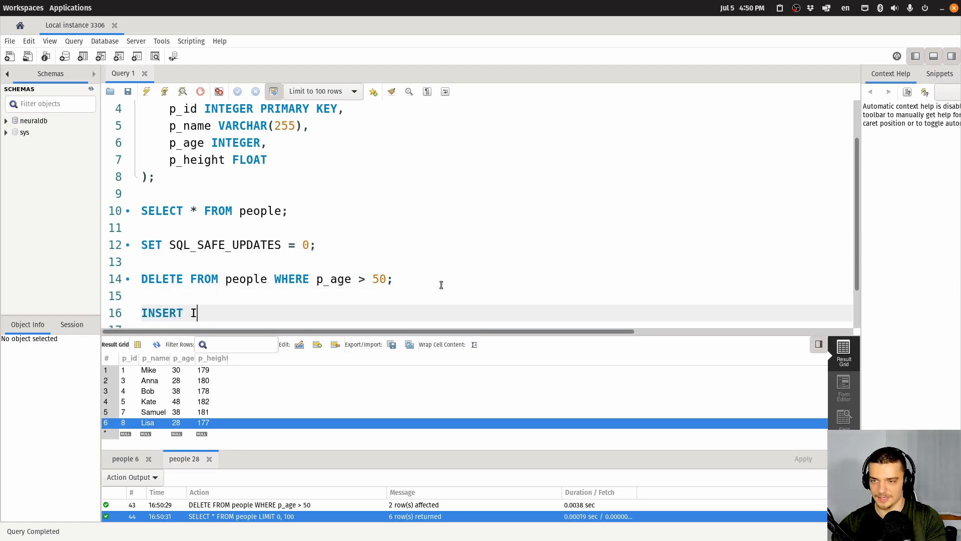
pyautogui.write('NTO peopel')
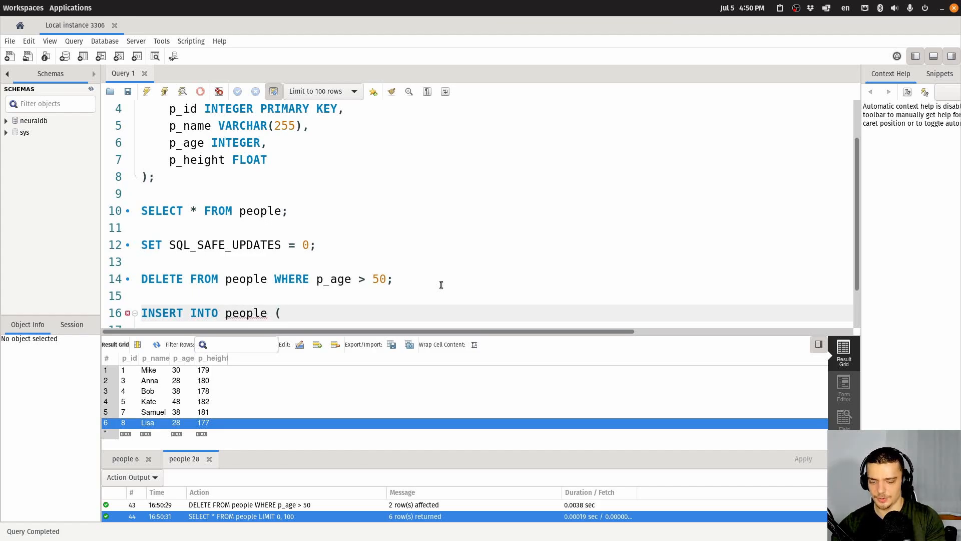
pyautogui.write('p_id, p_')
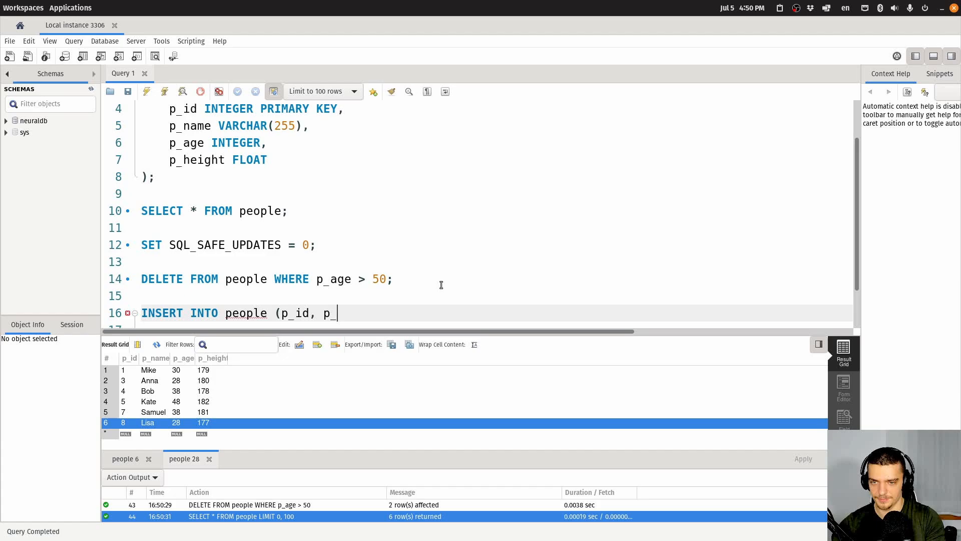
pyautogui.write('name, o')
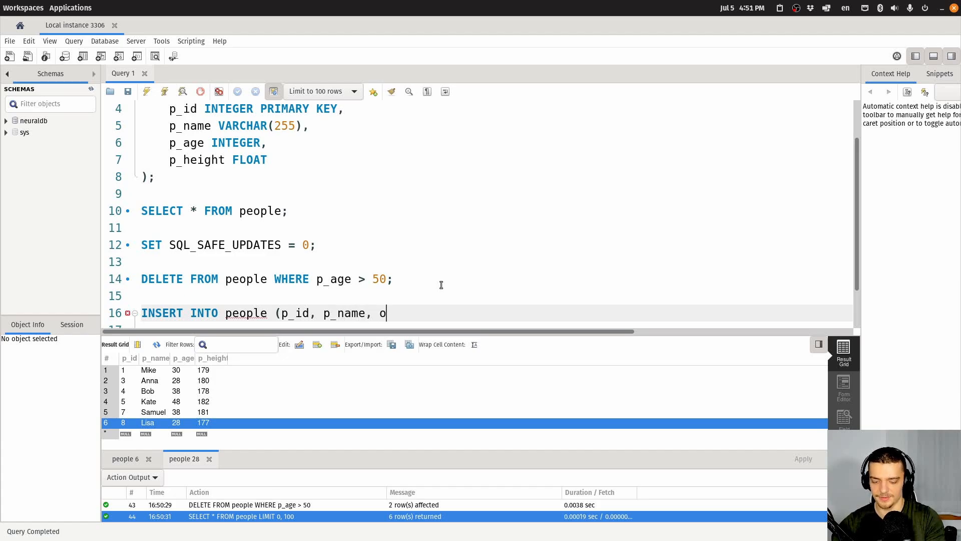
pyautogui.write('_height')
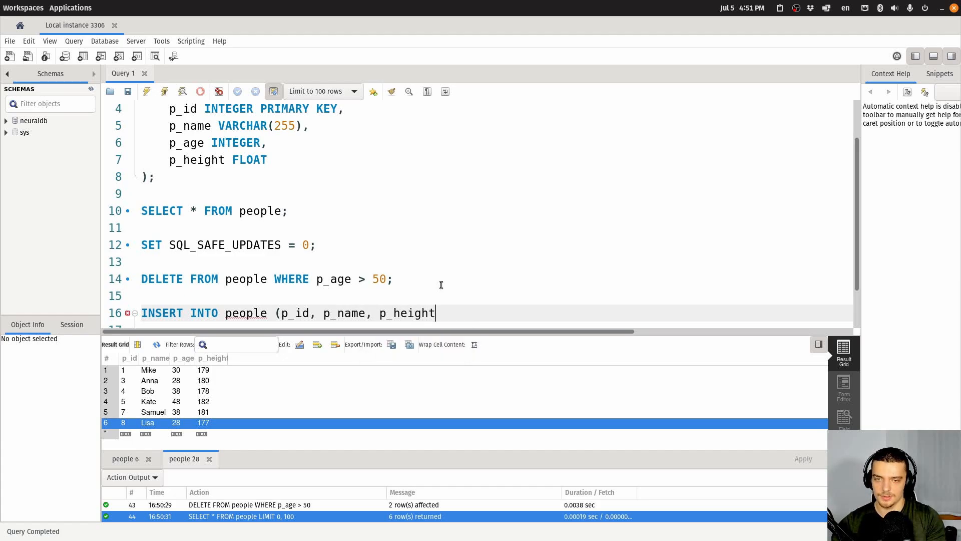
pyautogui.write(')')
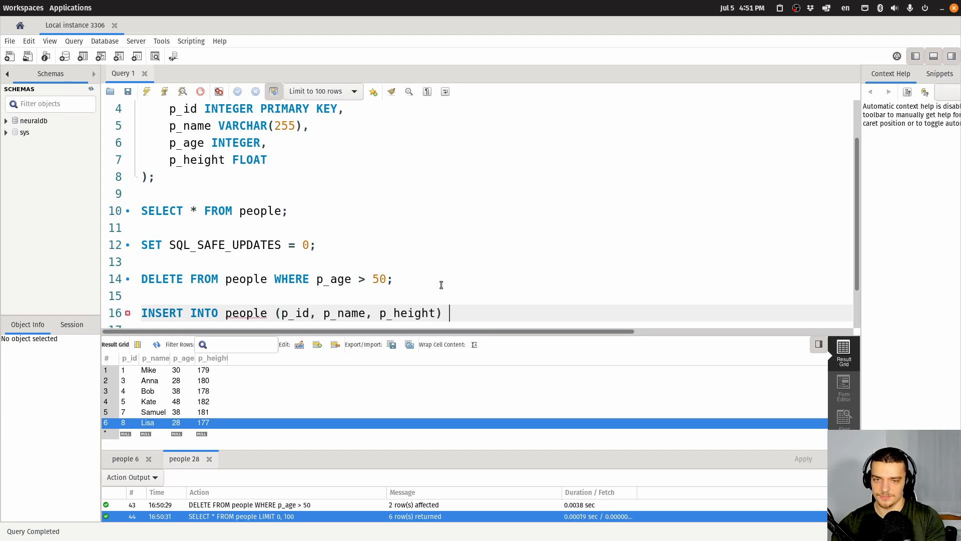
# Supply VALUES (10, "James", 178.23) to complete the insert.
pyautogui.write('VALUES')
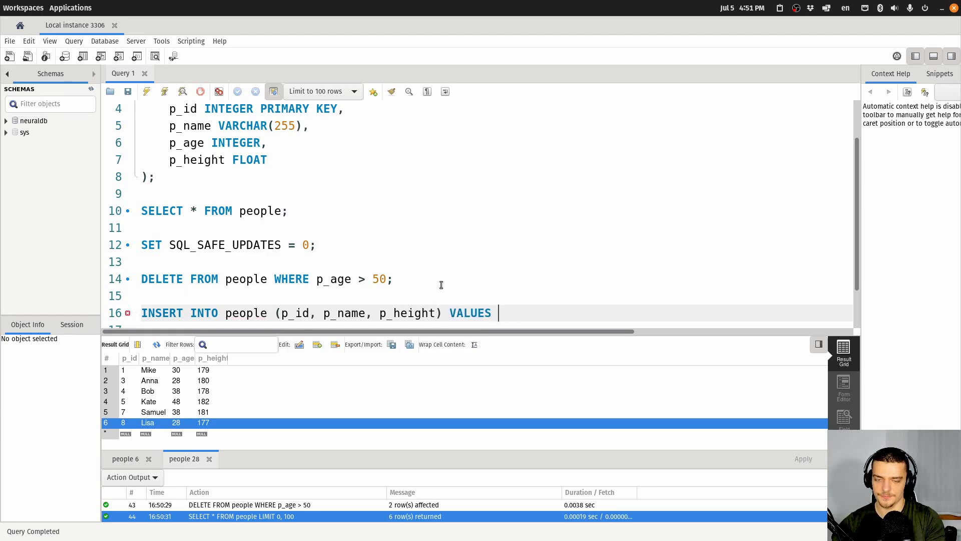
pyautogui.write('()')
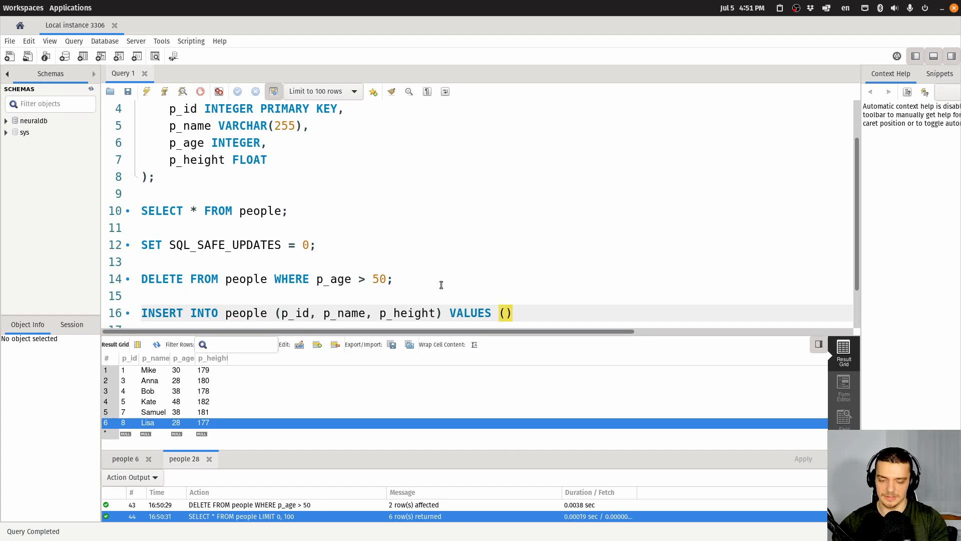
pyautogui.write('10,')
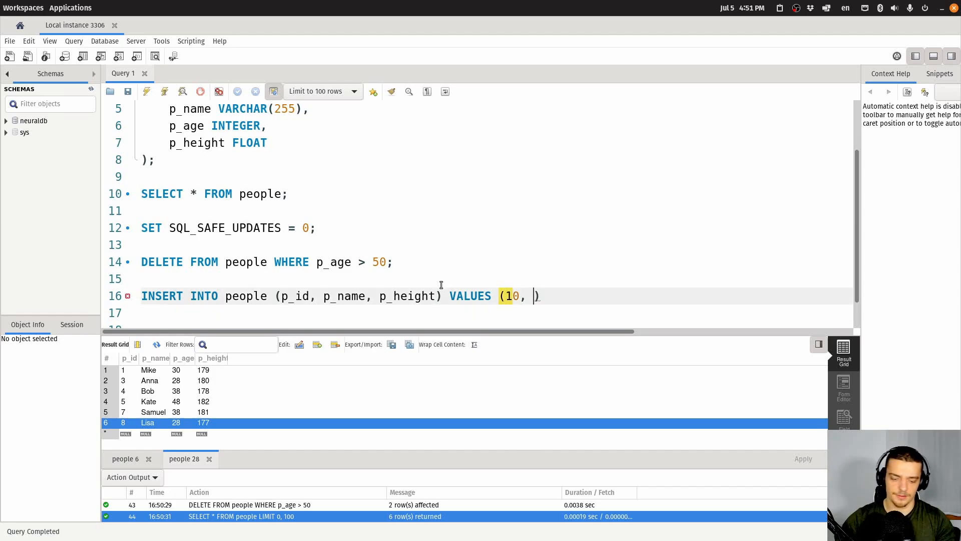
pyautogui.write('"James"')
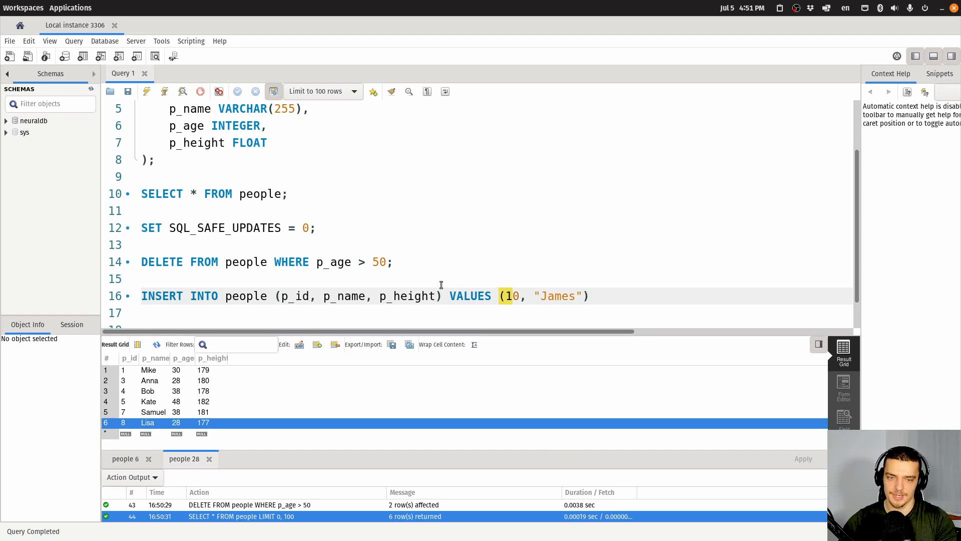
pyautogui.write(',')
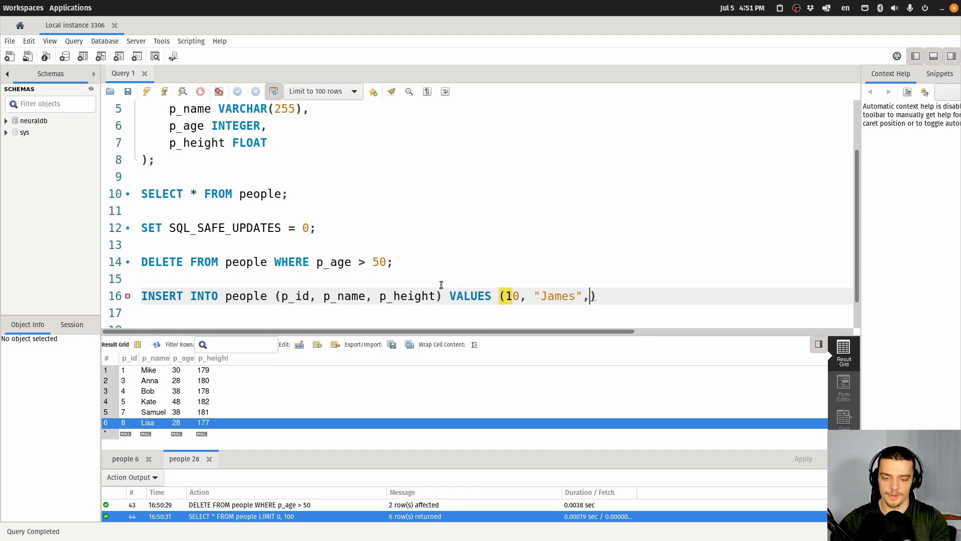
pyautogui.write('1')
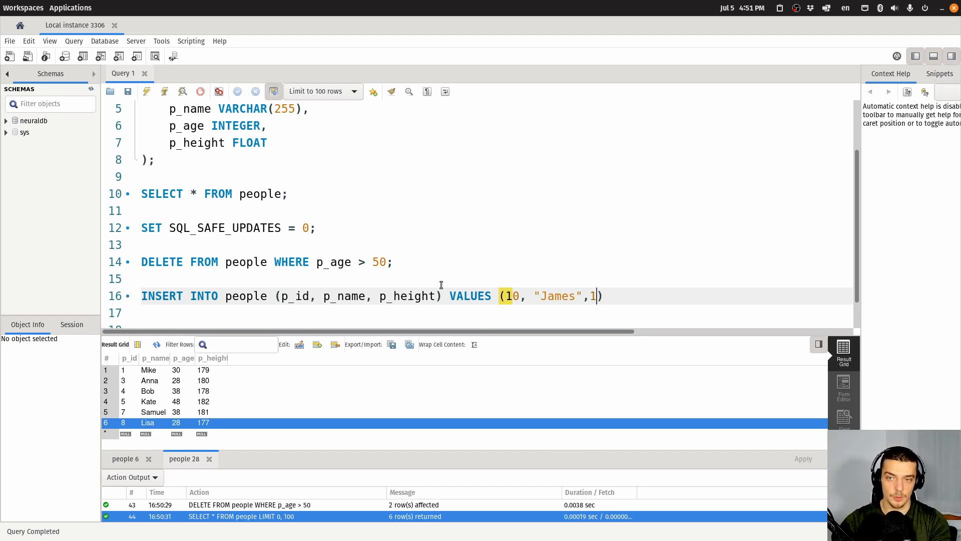
pyautogui.write('" "')
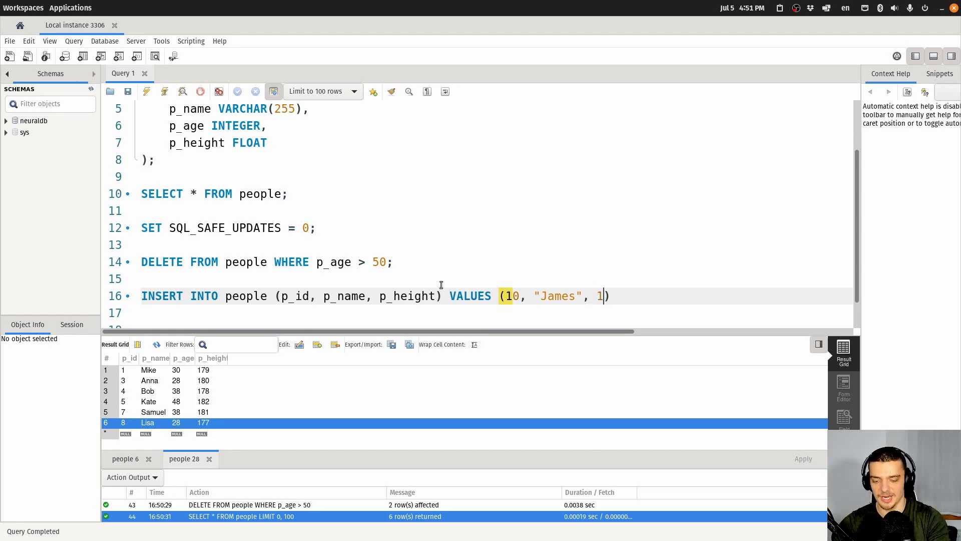
pyautogui.write('78.23')
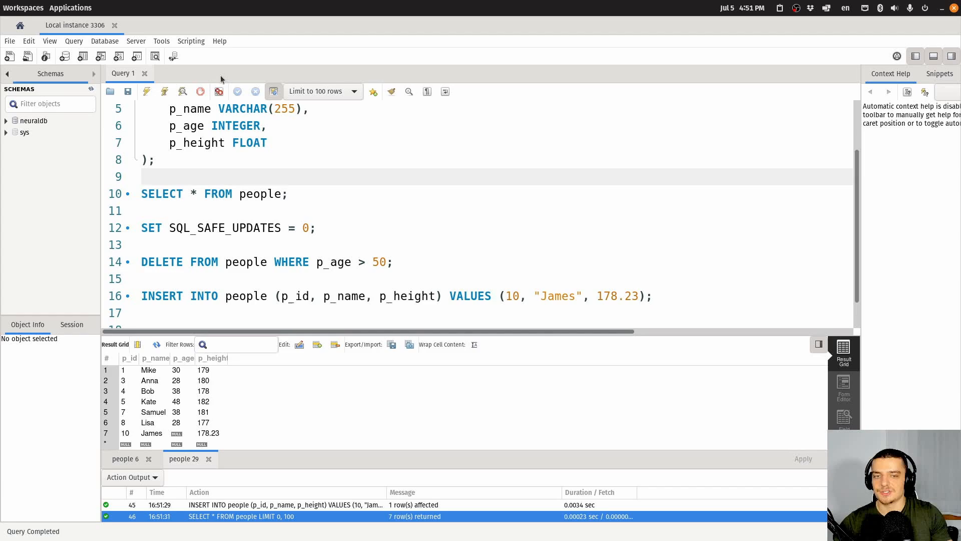
pyautogui.moveTo(247, 270)
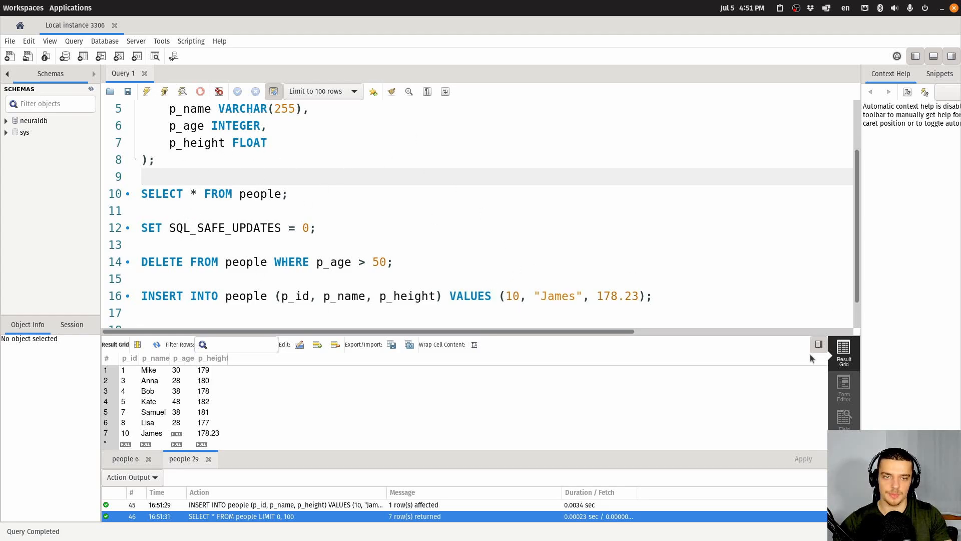
pyautogui.click(654, 296)
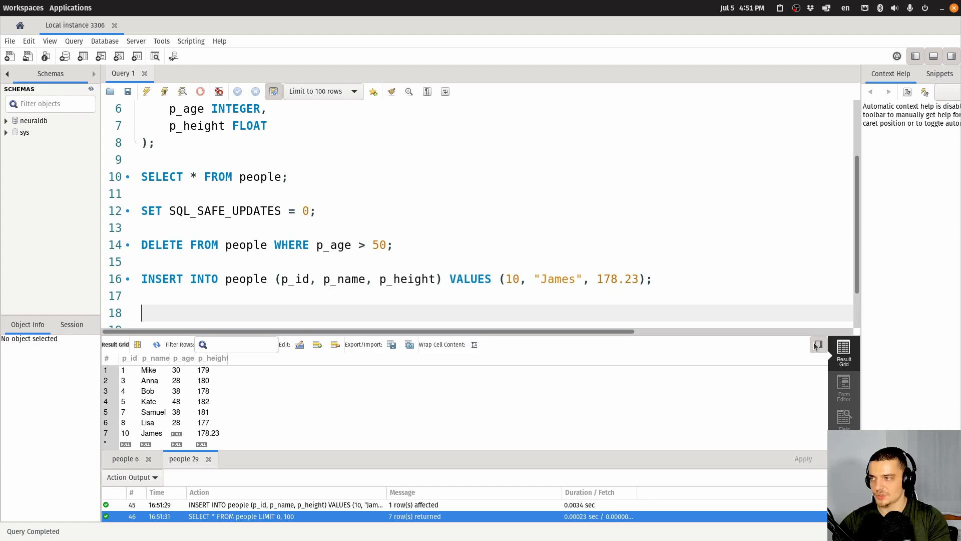
# Write ALTER TABLE people MODIFY COLUMN p_height INTEGER; and run it.
pyautogui.write('ALTER TABLE people')
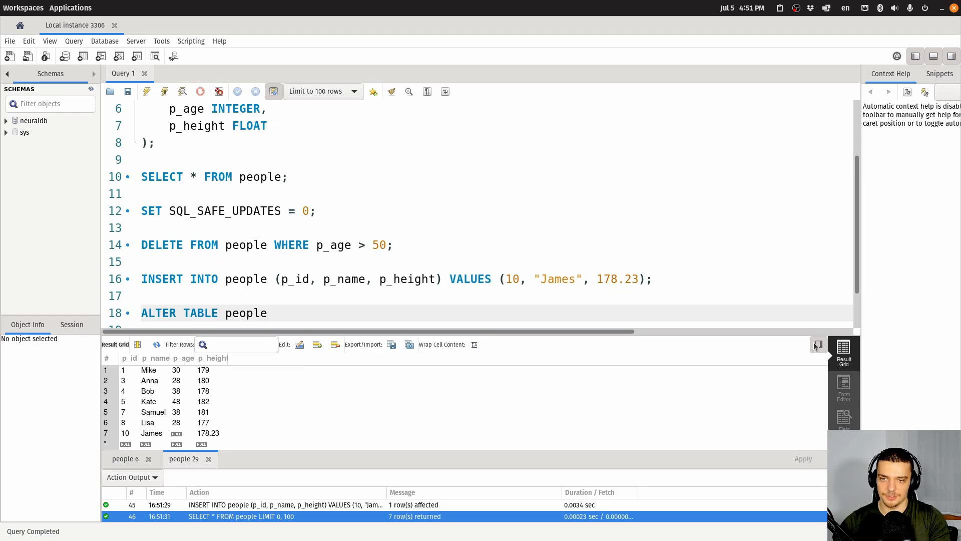
pyautogui.click(274, 313)
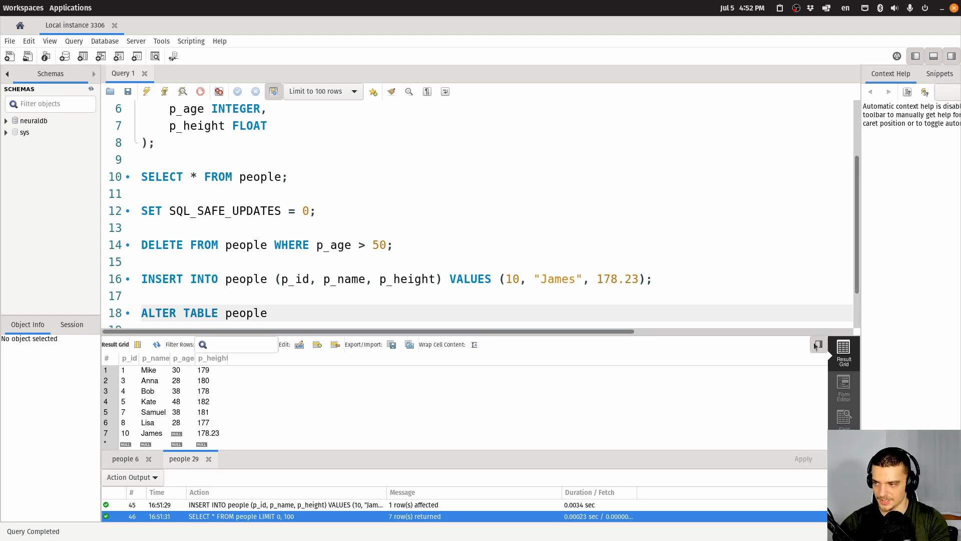
pyautogui.write('MODIFY')
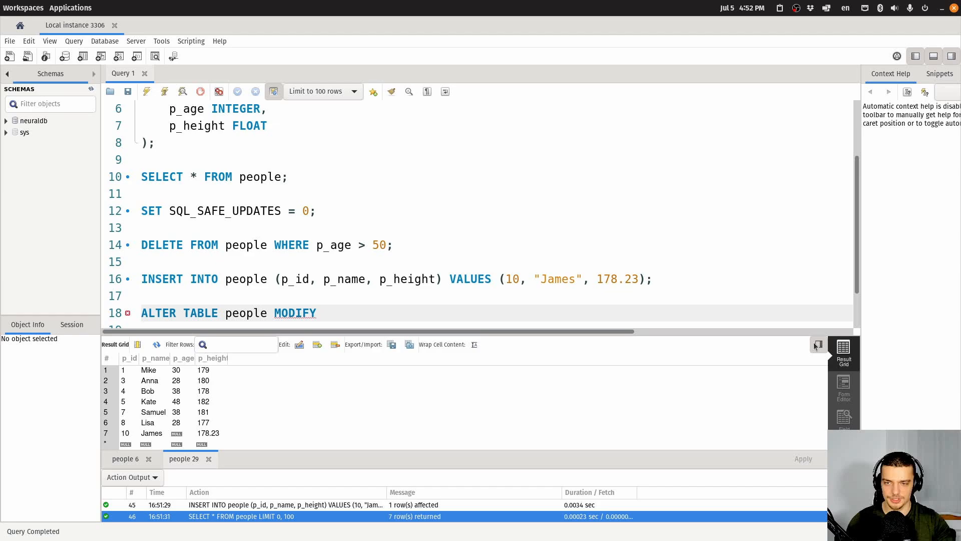
pyautogui.write('T')
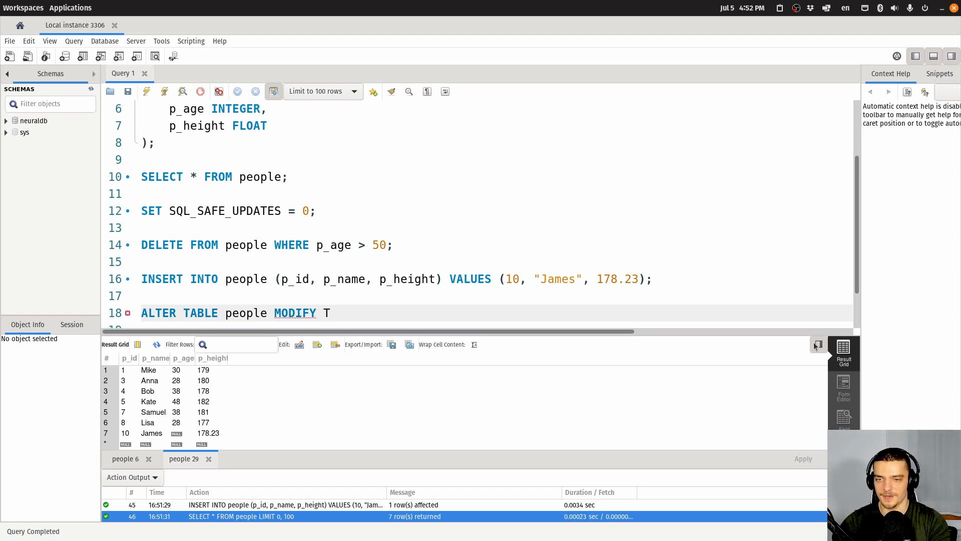
pyautogui.write('OLUMN')
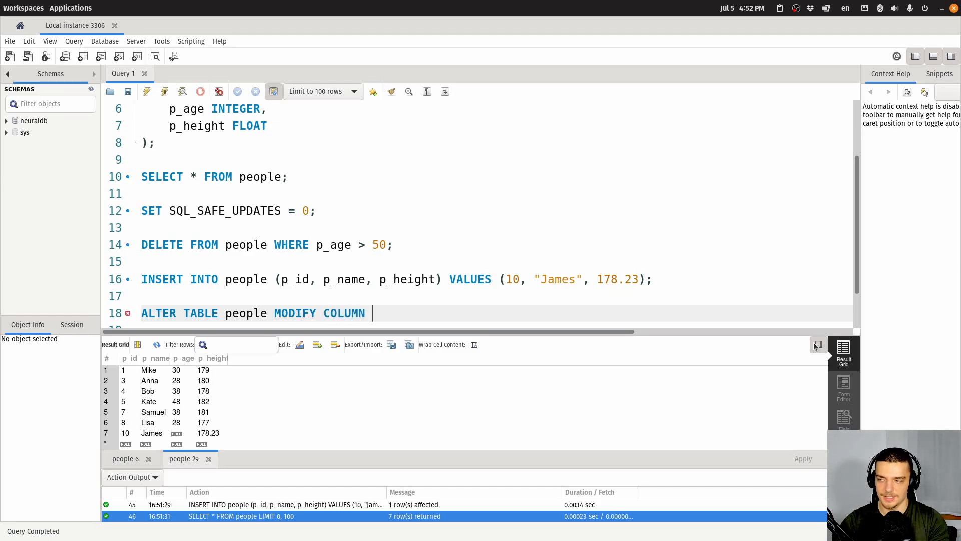
pyautogui.write('p')
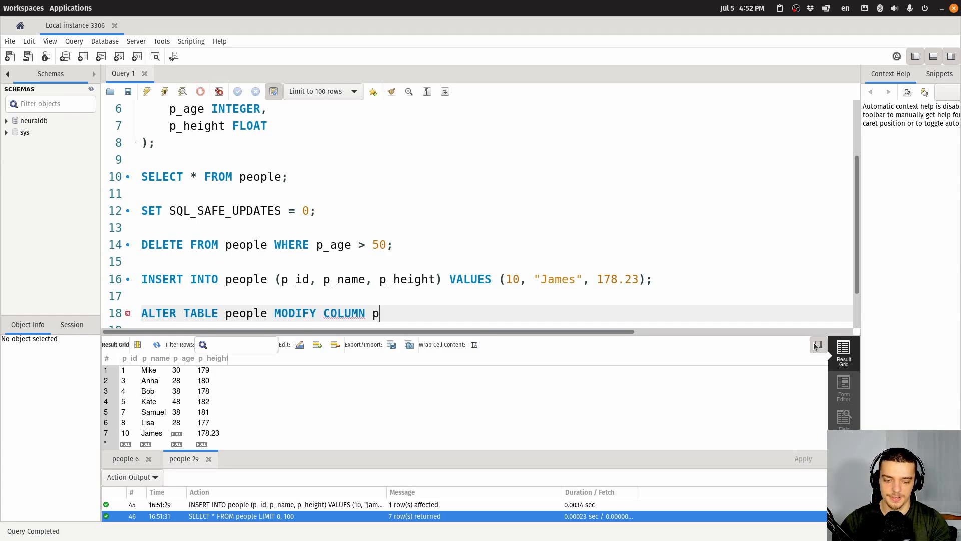
pyautogui.write('_height INTEGER')
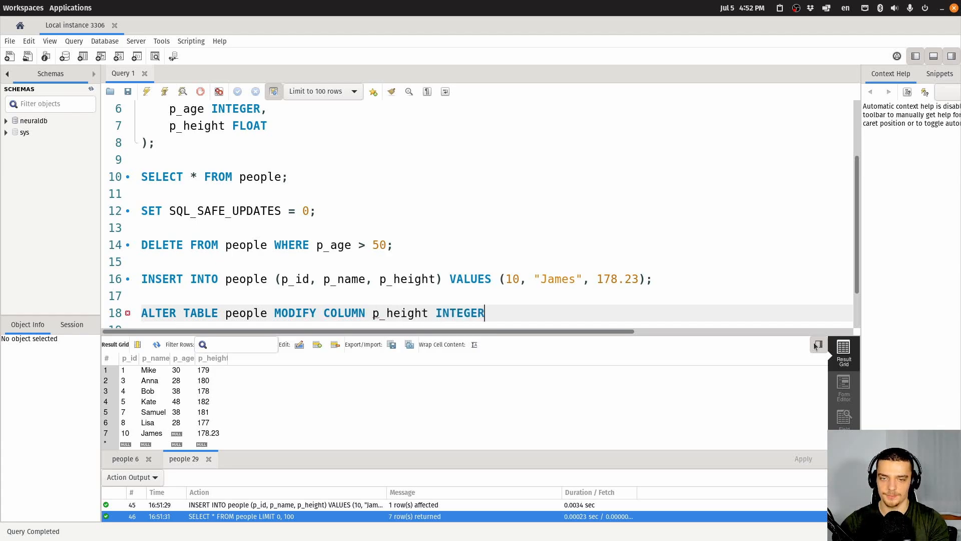
pyautogui.write(';')
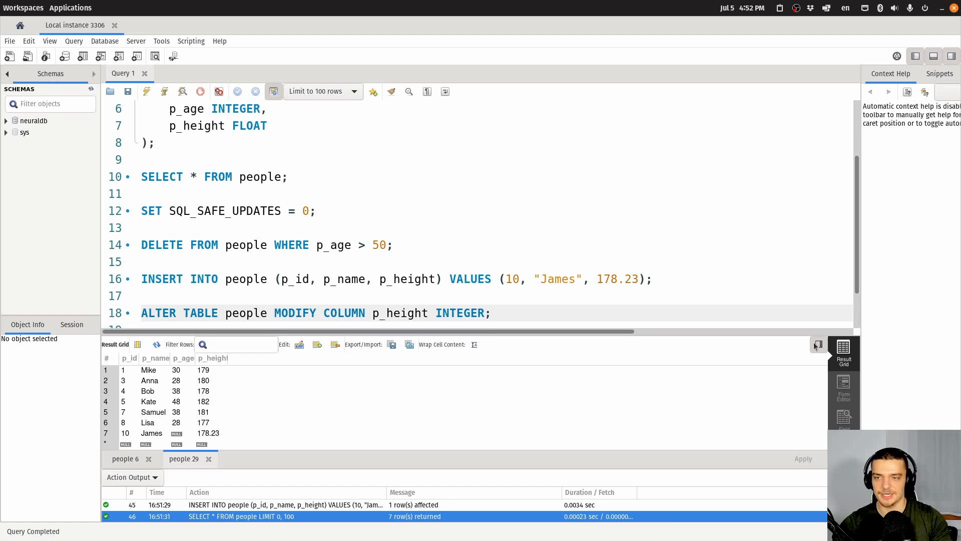
pyautogui.click(493, 313)
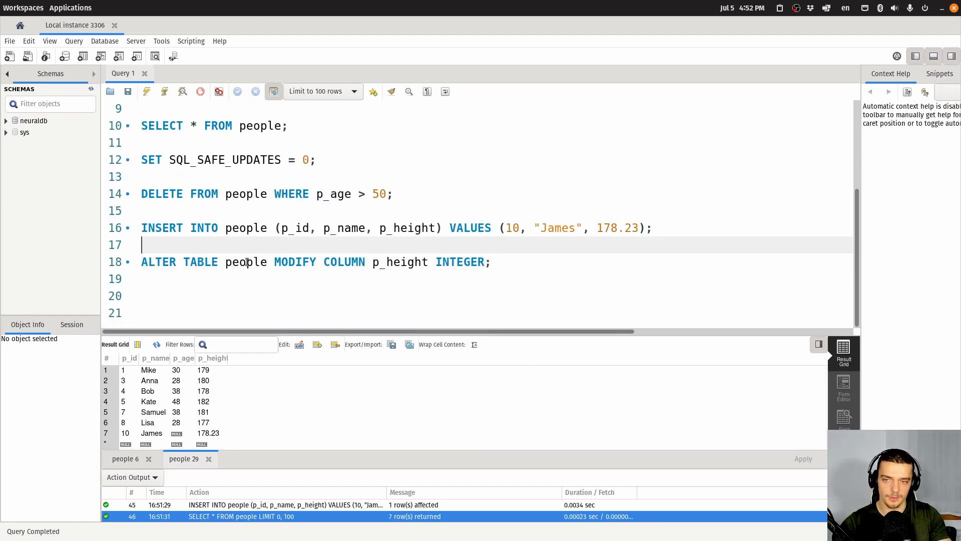
# Select the column type change statement and overwrite a word in it with 3.
pyautogui.click(392, 261)
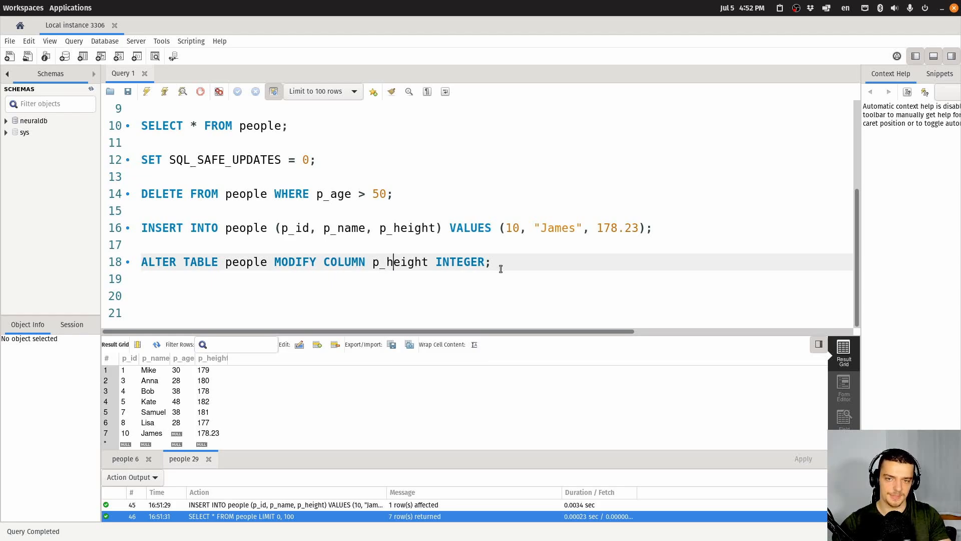
pyautogui.doubleClick(294, 262)
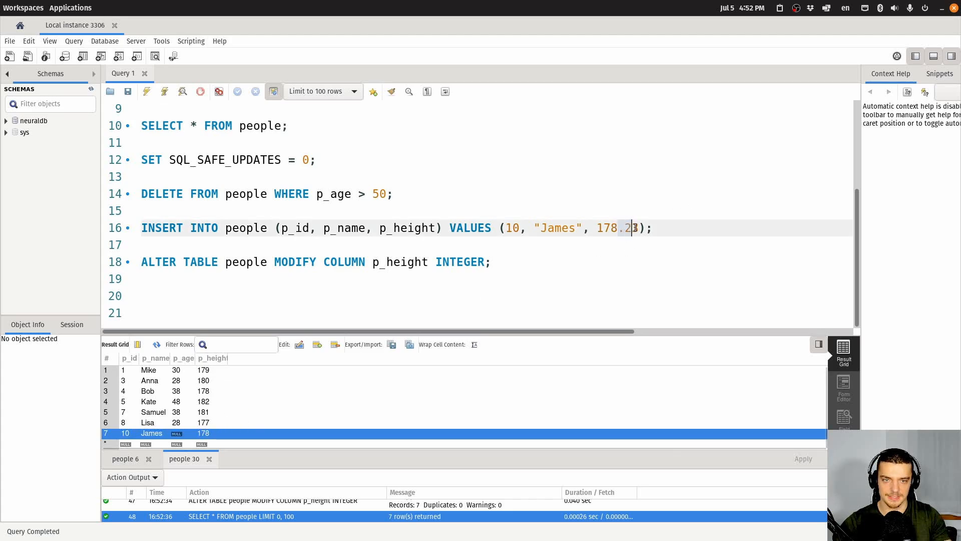
pyautogui.write('3')
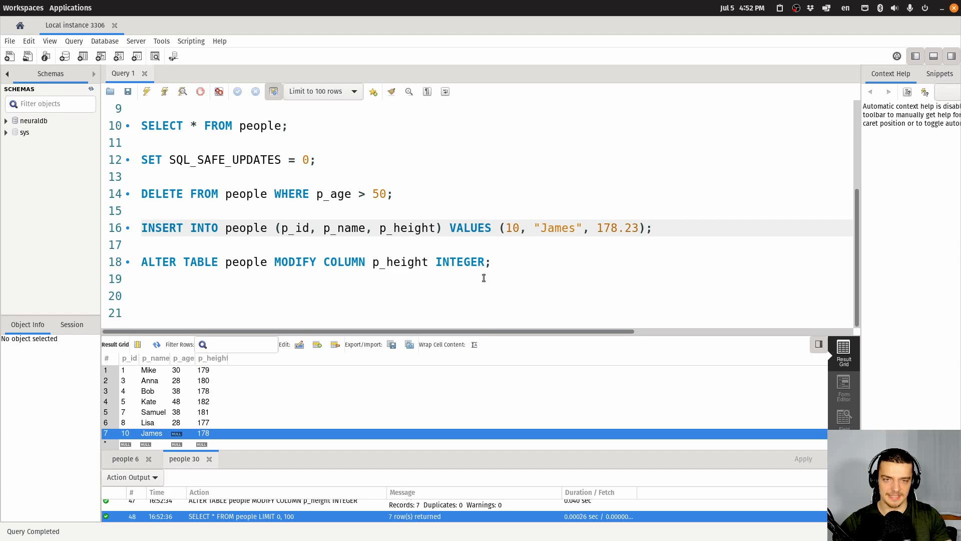
pyautogui.click(145, 245)
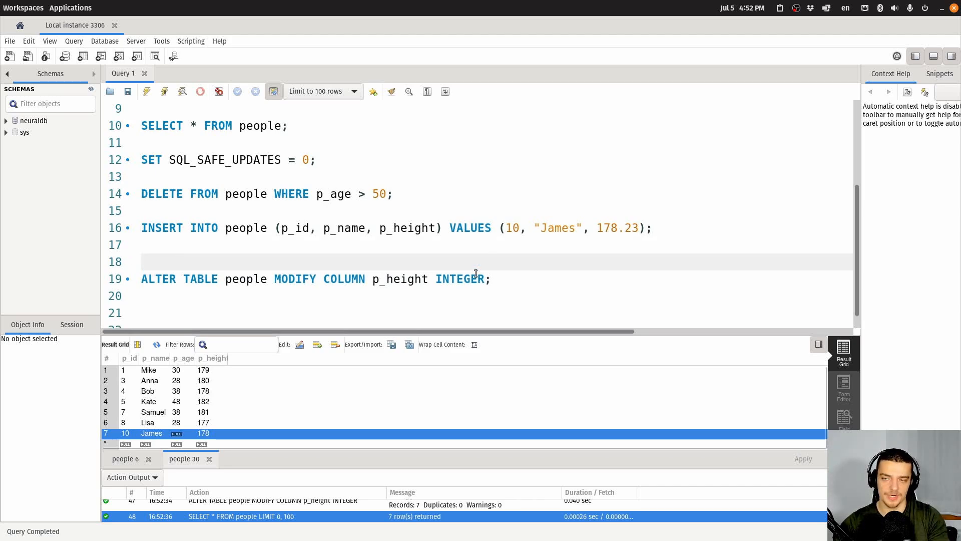
# Write ALTER TABLE people RENAME COLUMN p_height TO p_size.
pyautogui.write('ALTER T')
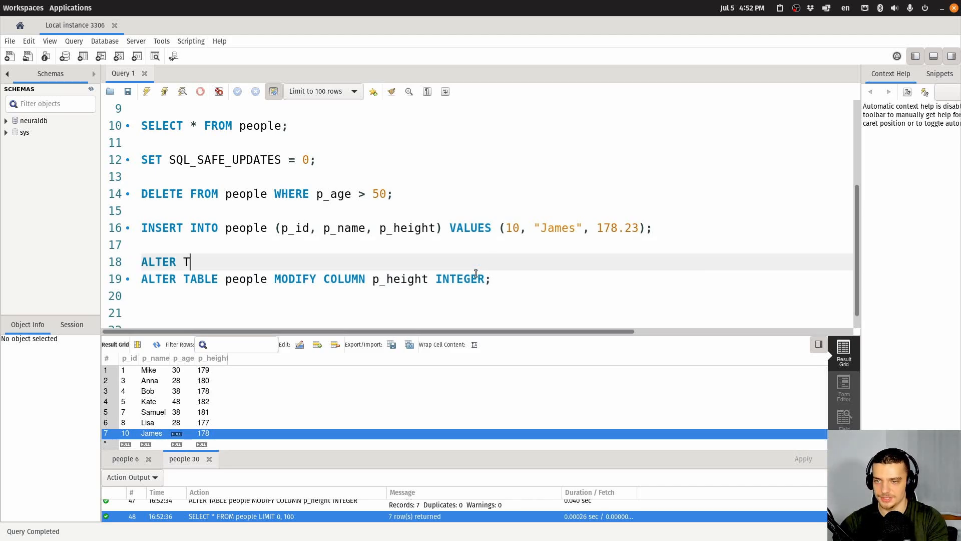
pyautogui.write('ABLE')
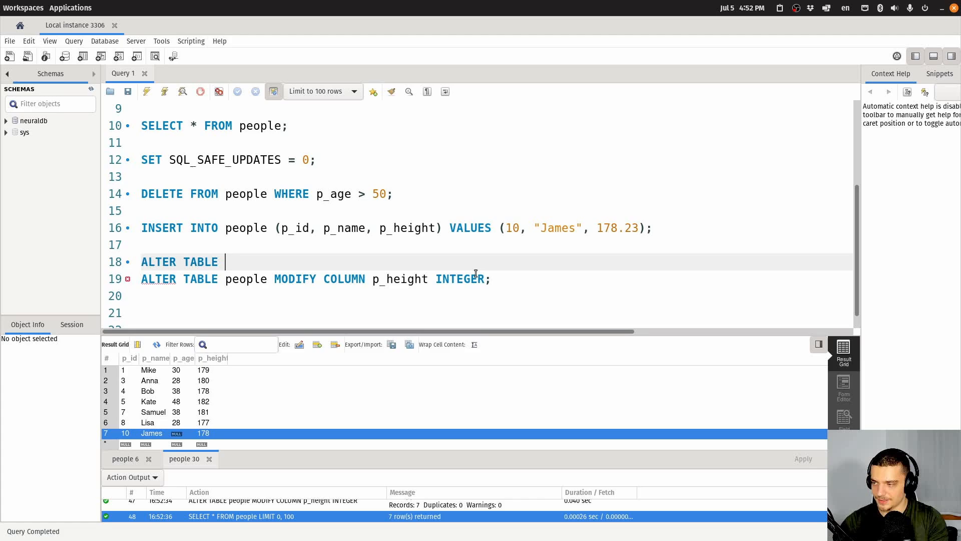
pyautogui.write('people RENAME COI')
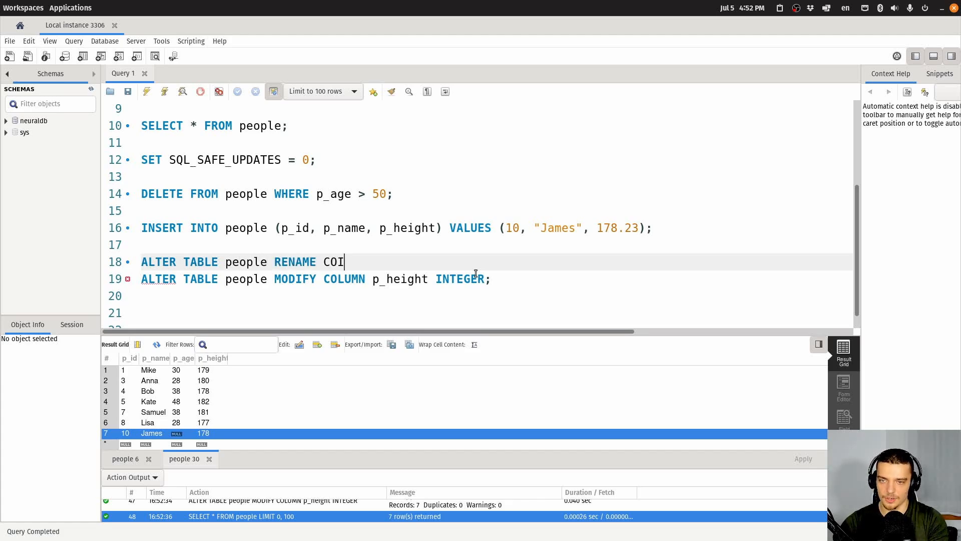
pyautogui.write('UMN p')
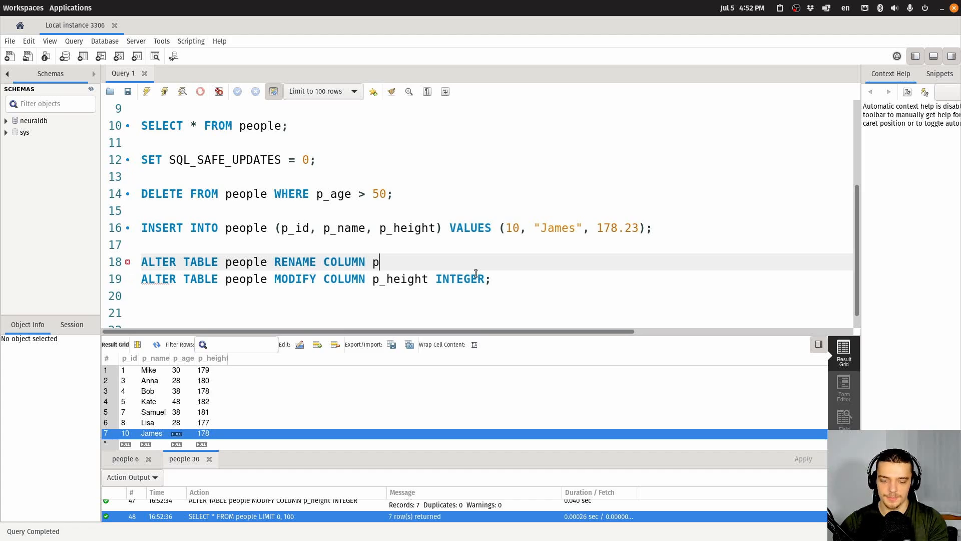
pyautogui.write('_height')
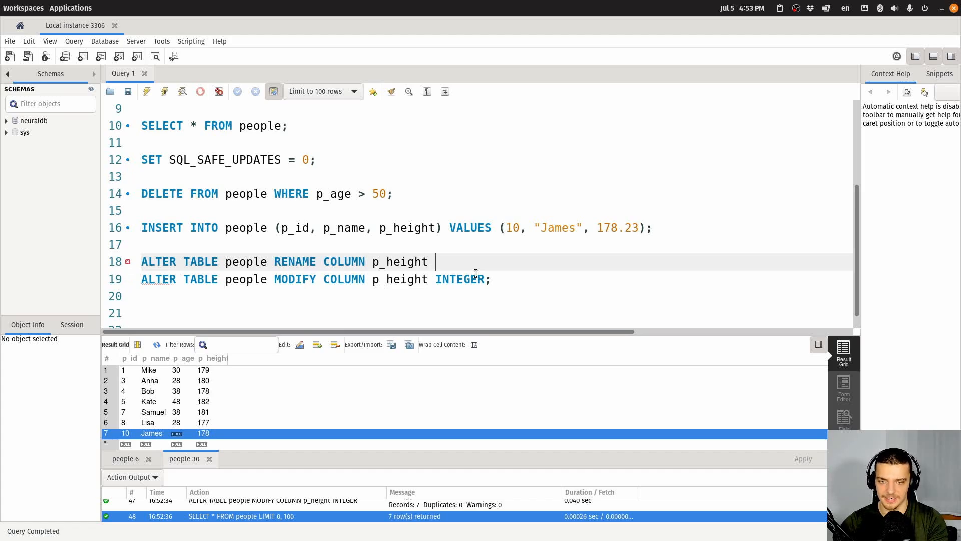
pyautogui.write('TO')
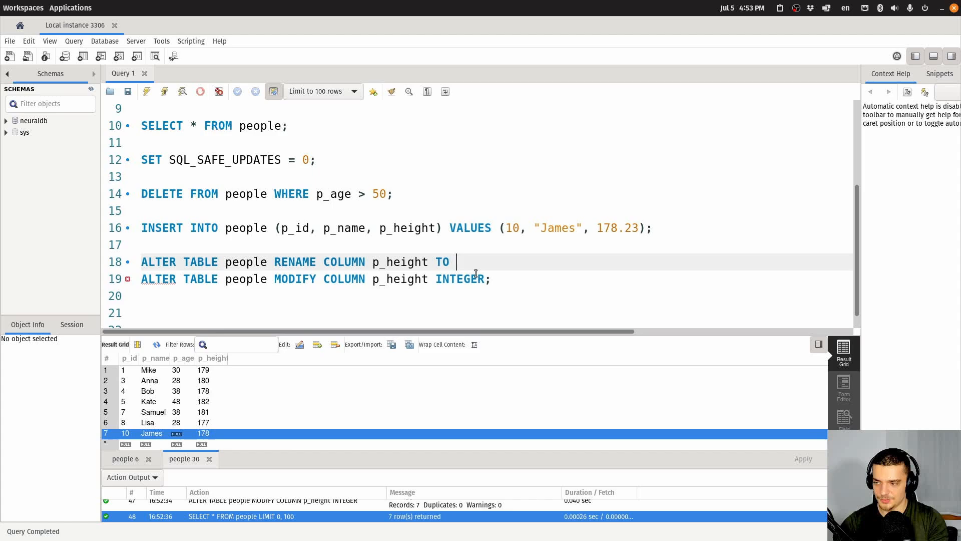
pyautogui.write('p_size;')
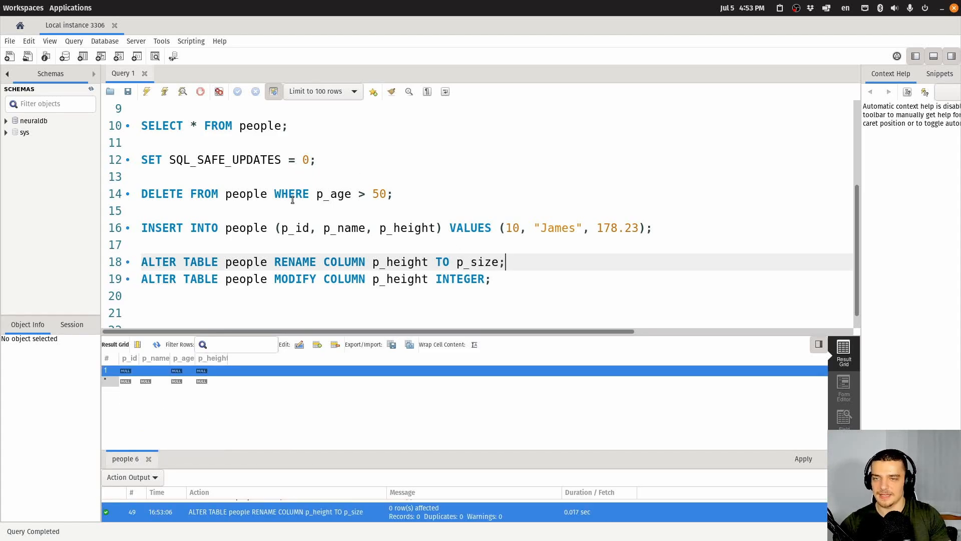
# Rerun the SELECT, rewrite the rename to turn p_size back into p_height, and recheck.
pyautogui.click(293, 125)
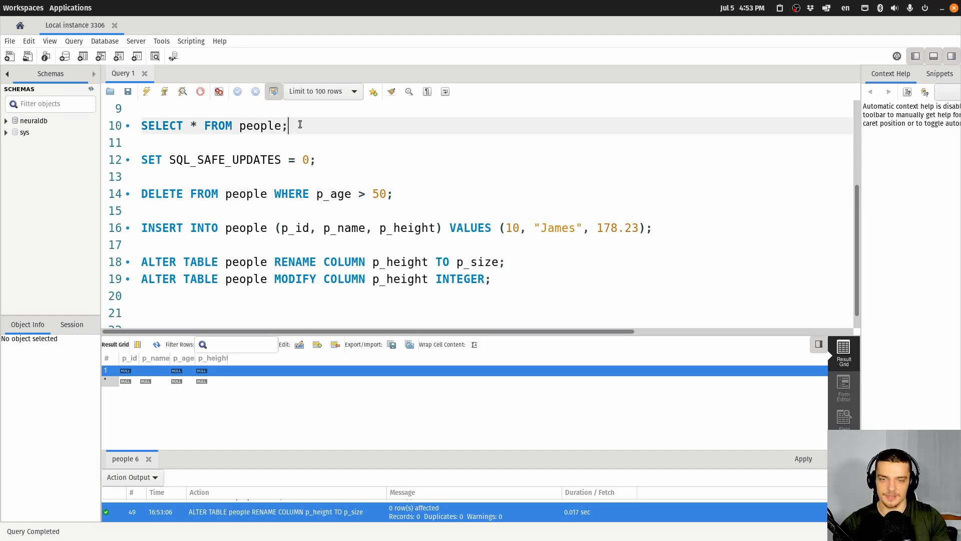
pyautogui.click(146, 92)
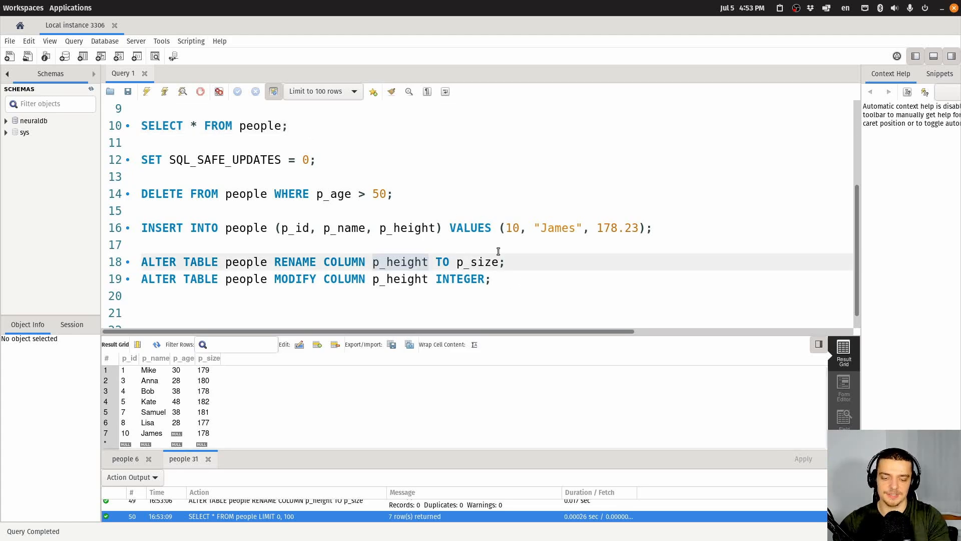
pyautogui.write('p_size TO p_')
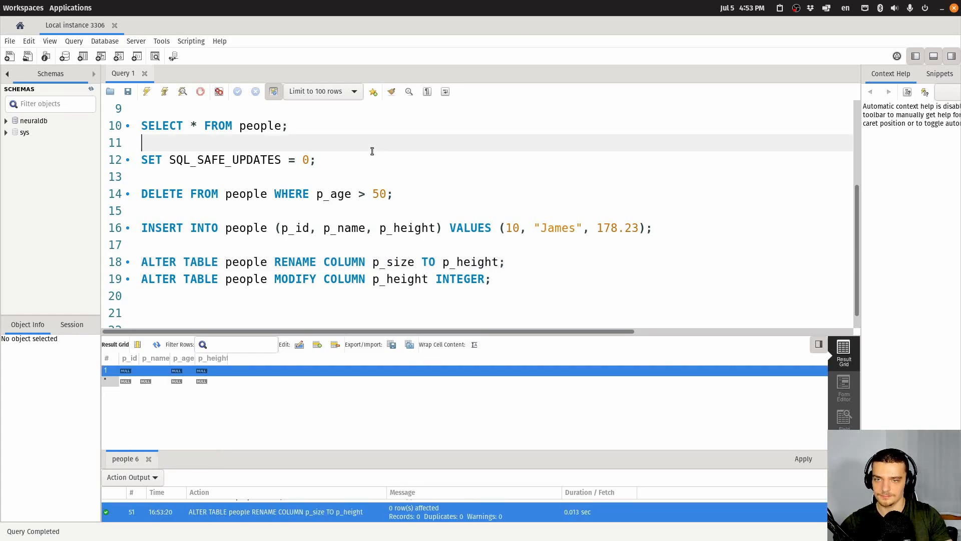
pyautogui.click(146, 91)
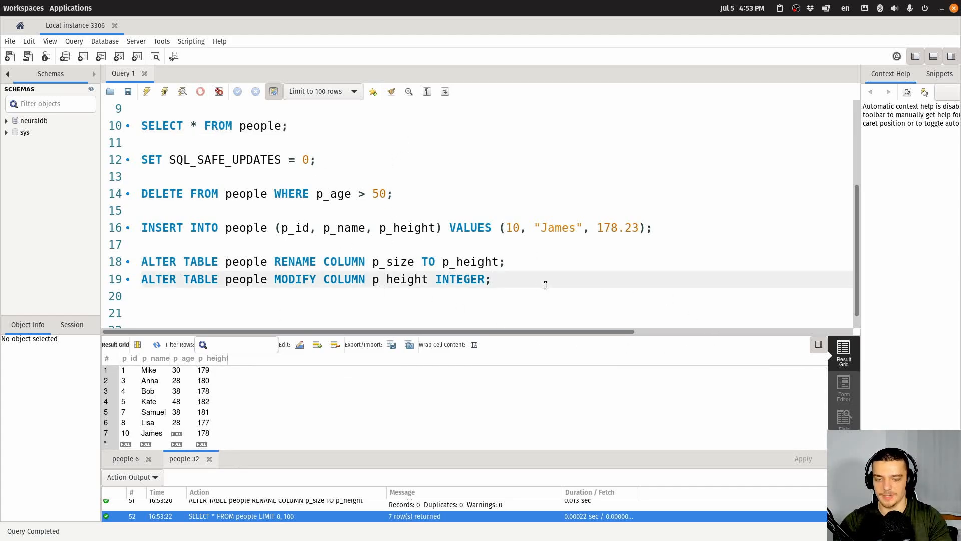
# Write ALTER TABLE people ADD COLUMN p_weight FLOAT; and run it.
pyautogui.write('ALTER TAB')
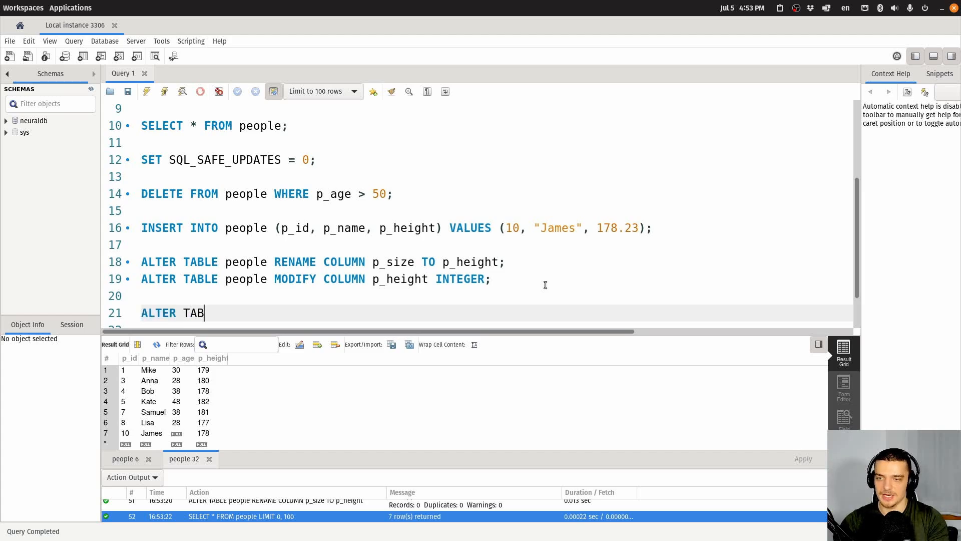
pyautogui.write('LE people')
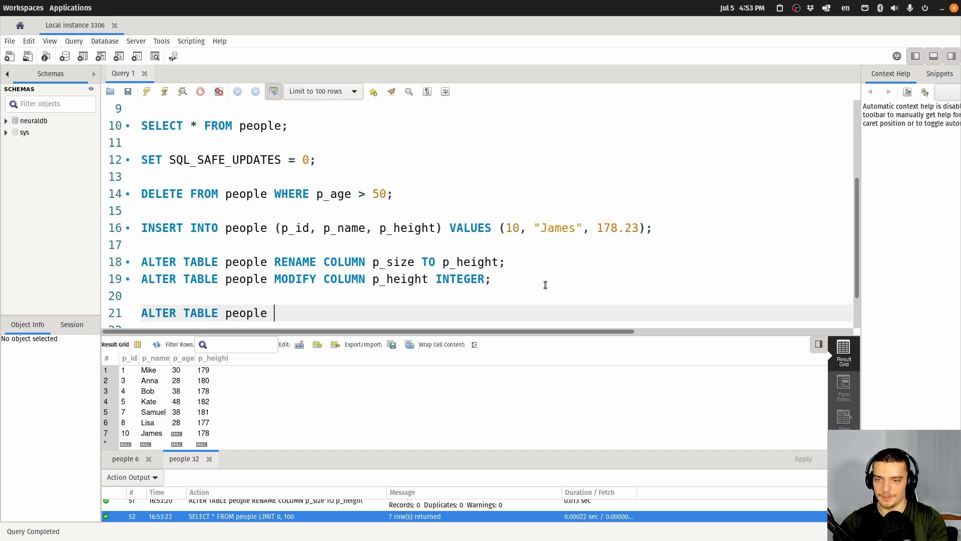
pyautogui.write('ADD COLUMN')
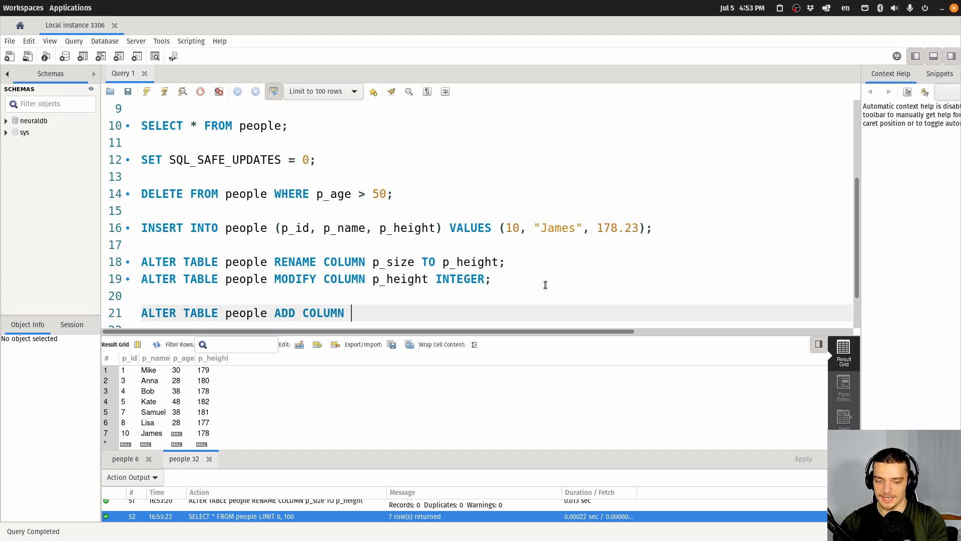
pyautogui.write('p_weight FL')
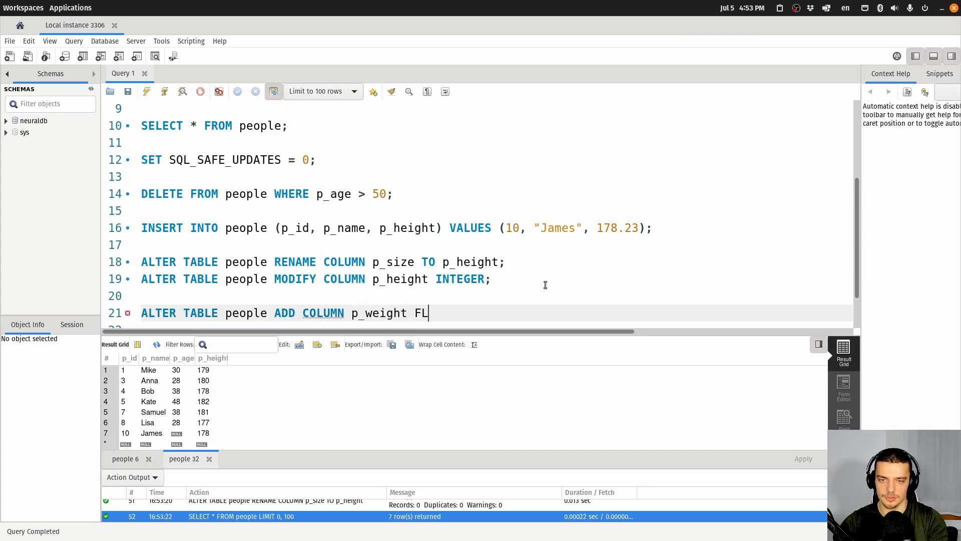
pyautogui.write('OAT;')
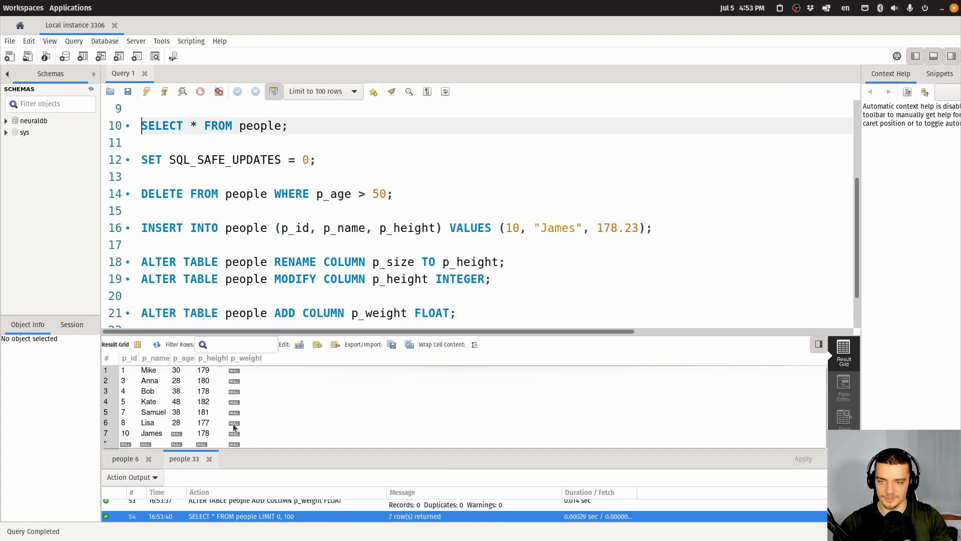
pyautogui.moveTo(319, 358)
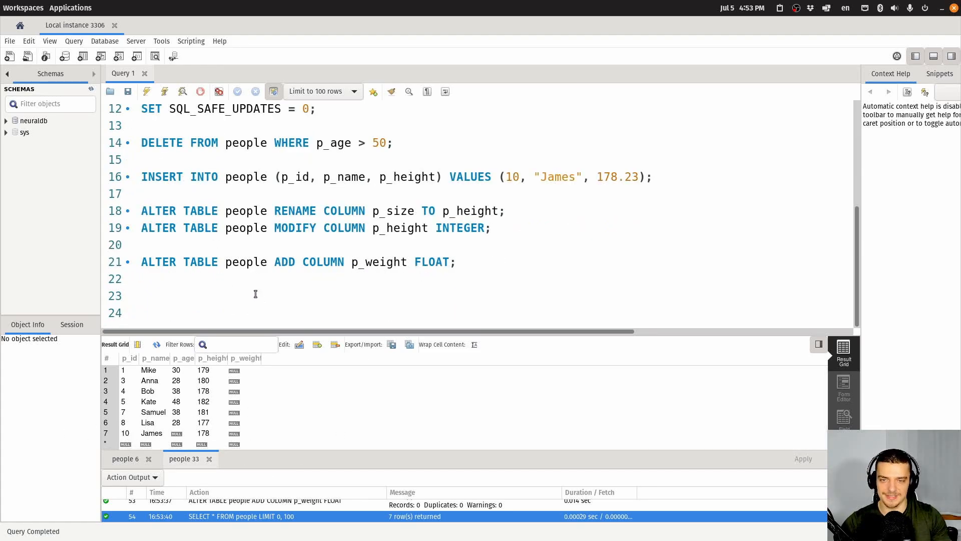
pyautogui.moveTo(402, 269)
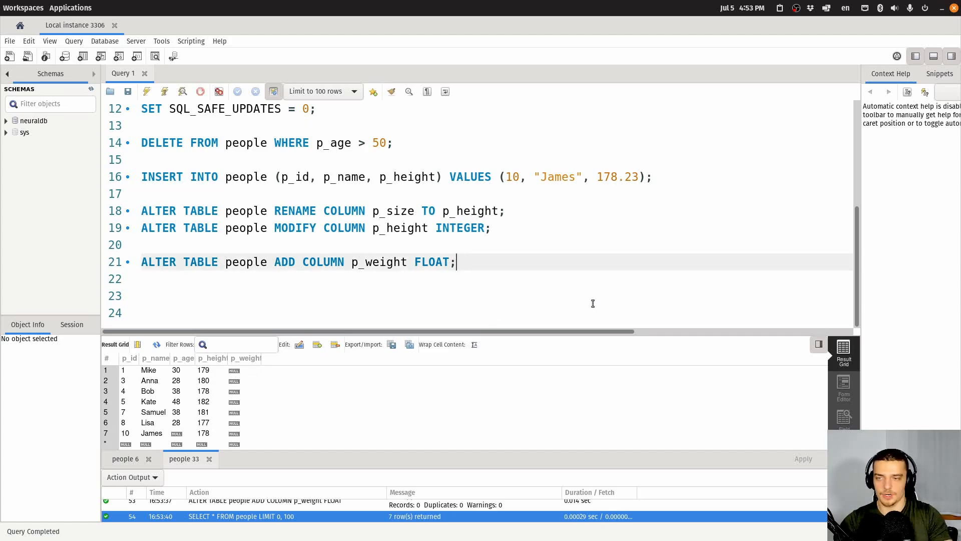
# Write ALTER TABLE people DROP COLUMN p_weight;, execute it and rerun the SELECT.
pyautogui.write('ALTER TABLE people DROP COLU')
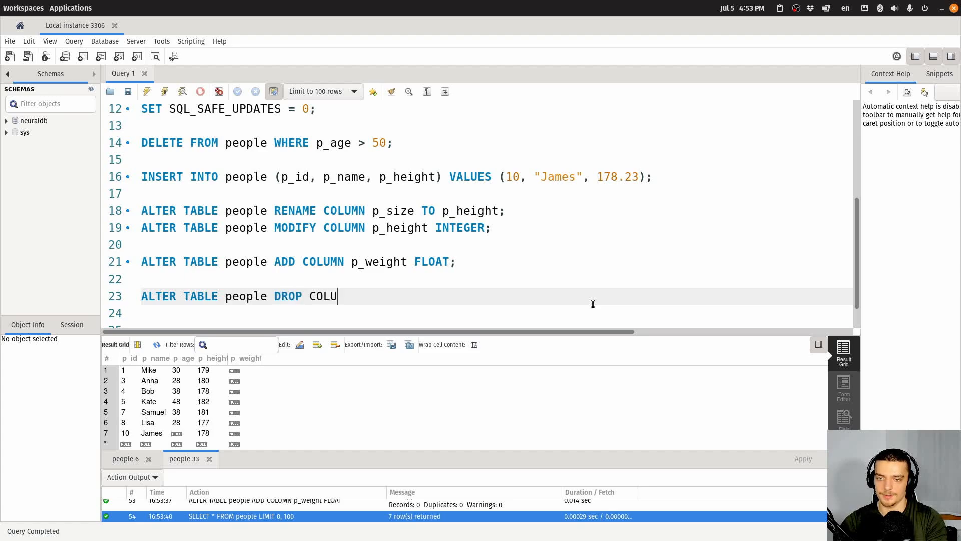
pyautogui.write('MN p_weight;')
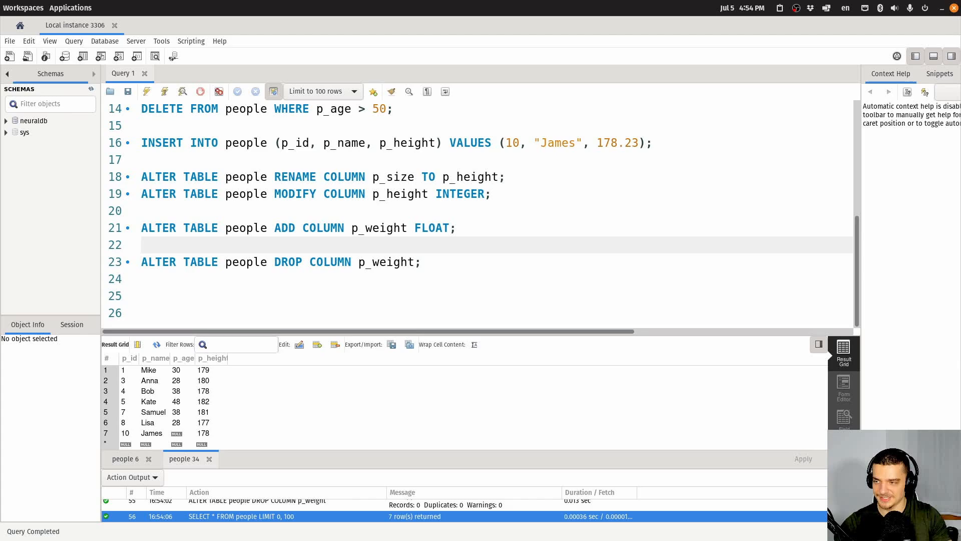
pyautogui.click(143, 244)
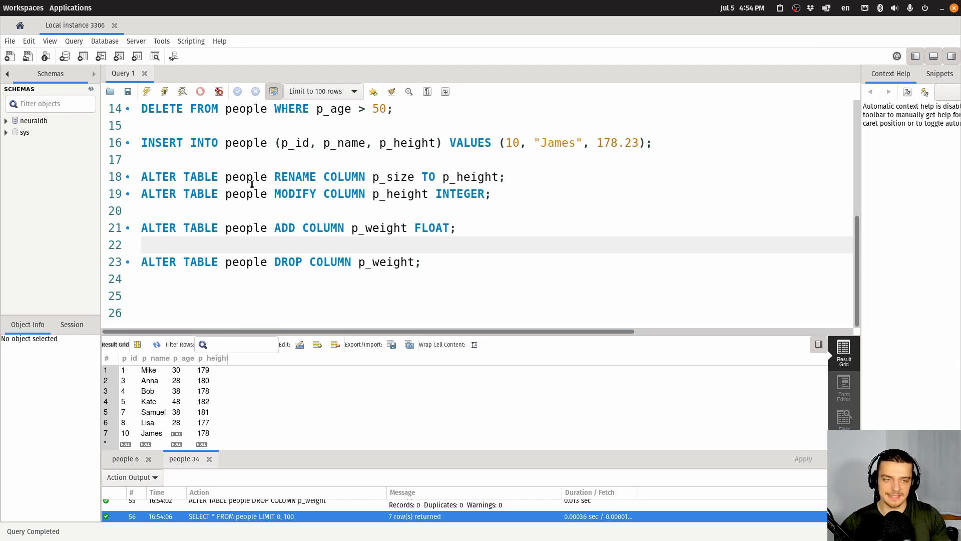
pyautogui.click(144, 245)
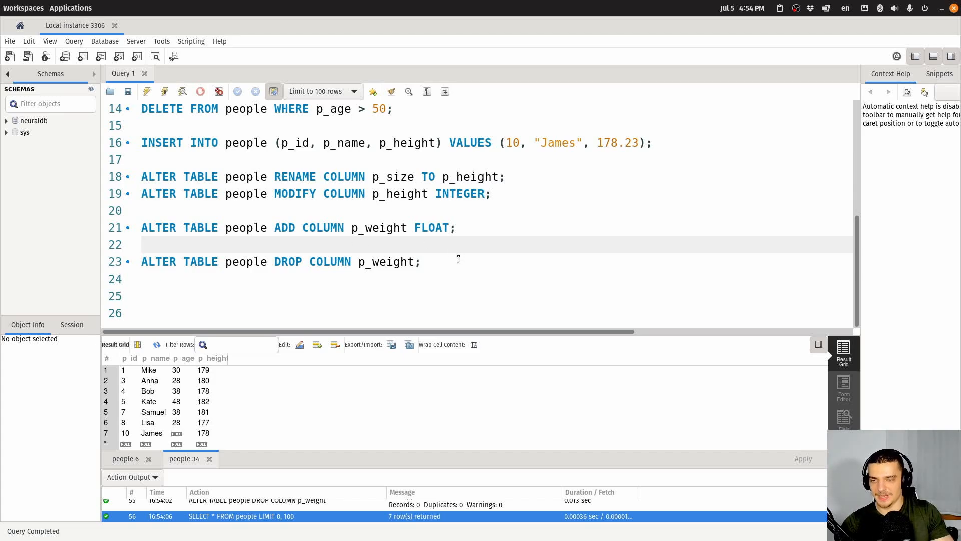
pyautogui.click(143, 245)
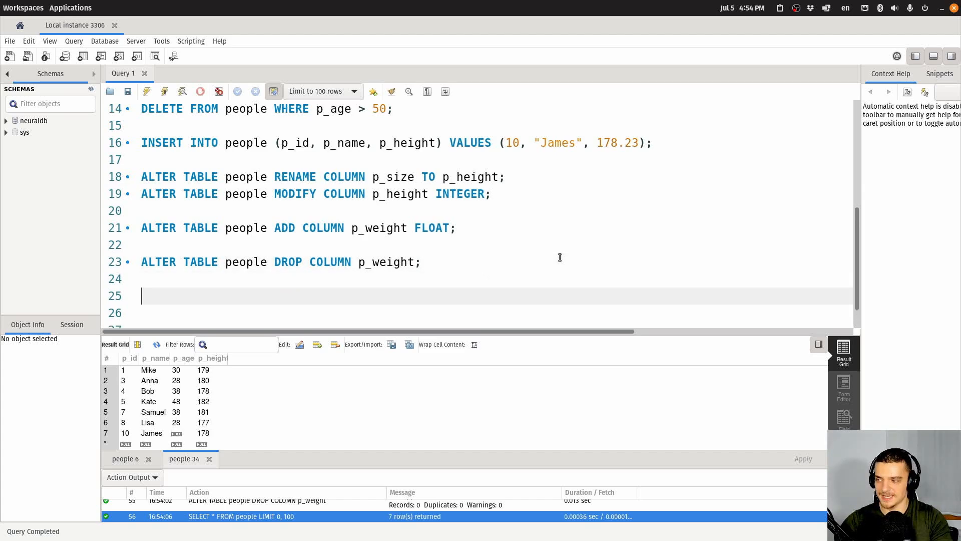
# Write TRUNCATE TABLE people; to clear every row.
pyautogui.write('TRUNCATE')
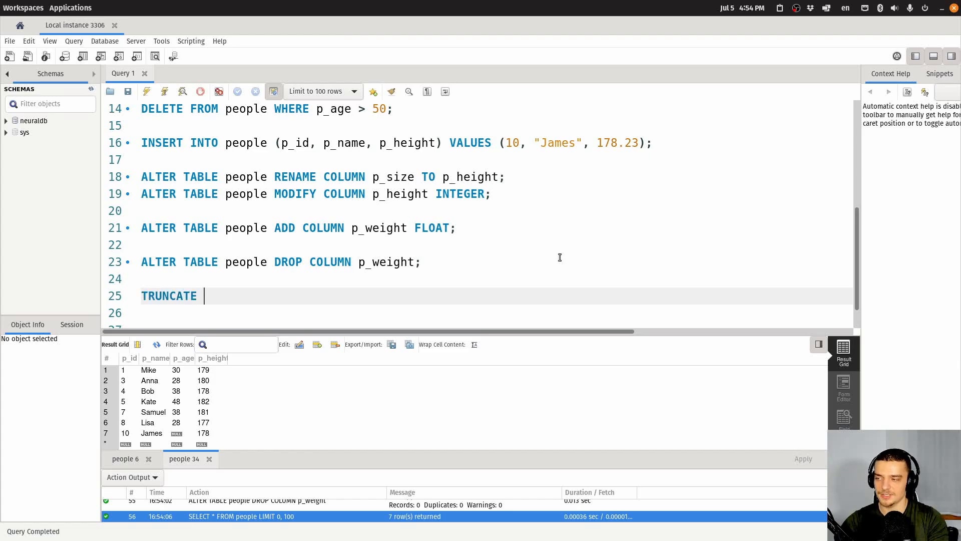
pyautogui.write('TABLE people;')
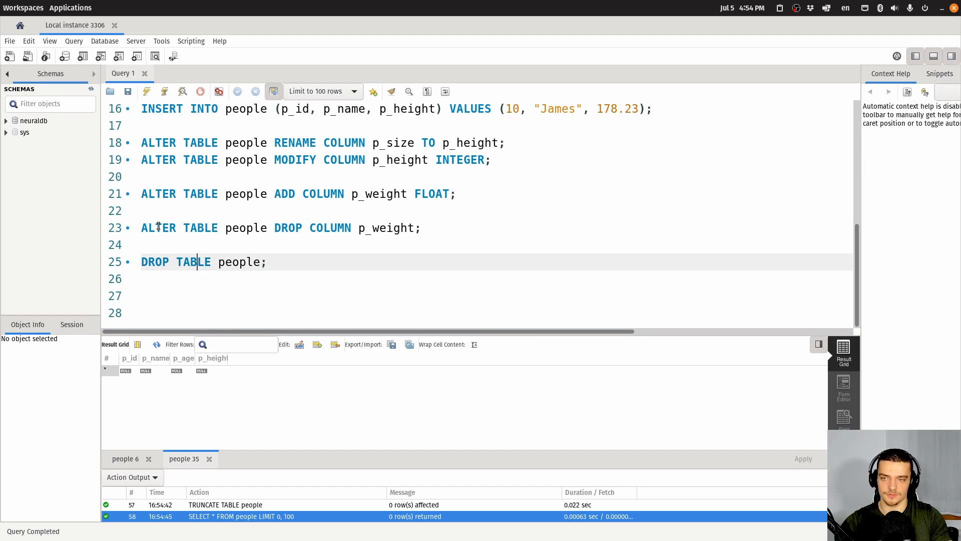
# Run DROP TABLE IF EXISTS people, test the plain DROP, then restore IF EXISTS.
pyautogui.write('IF EXISTS')
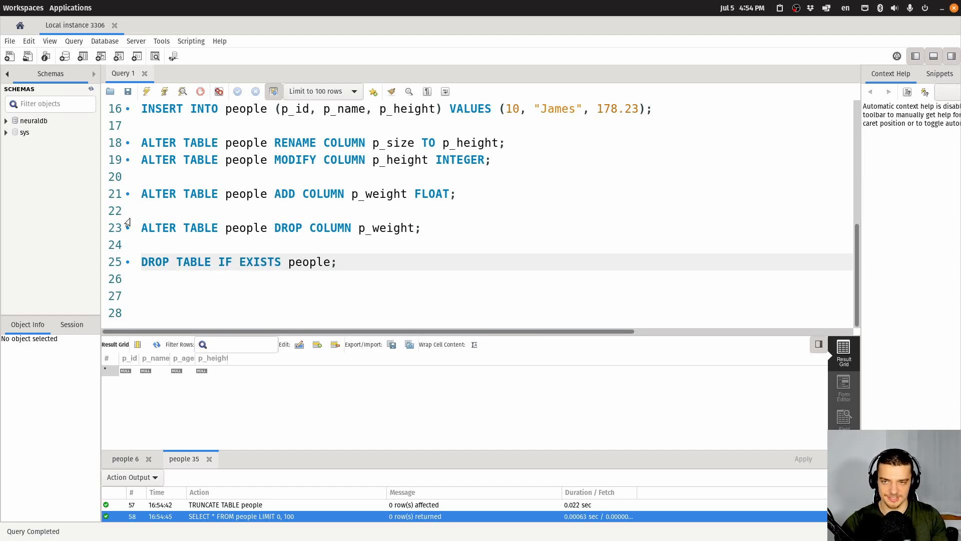
pyautogui.click(281, 262)
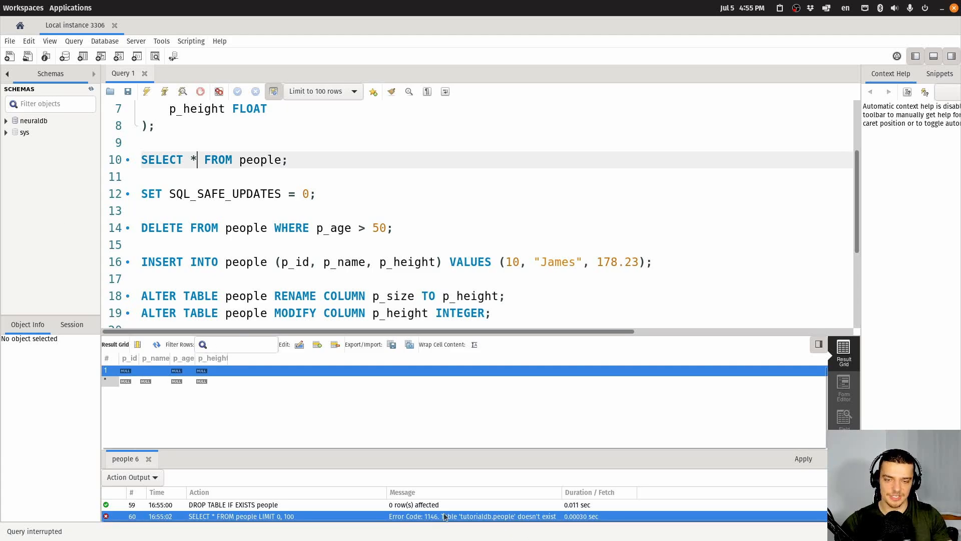
pyautogui.scroll(-3)
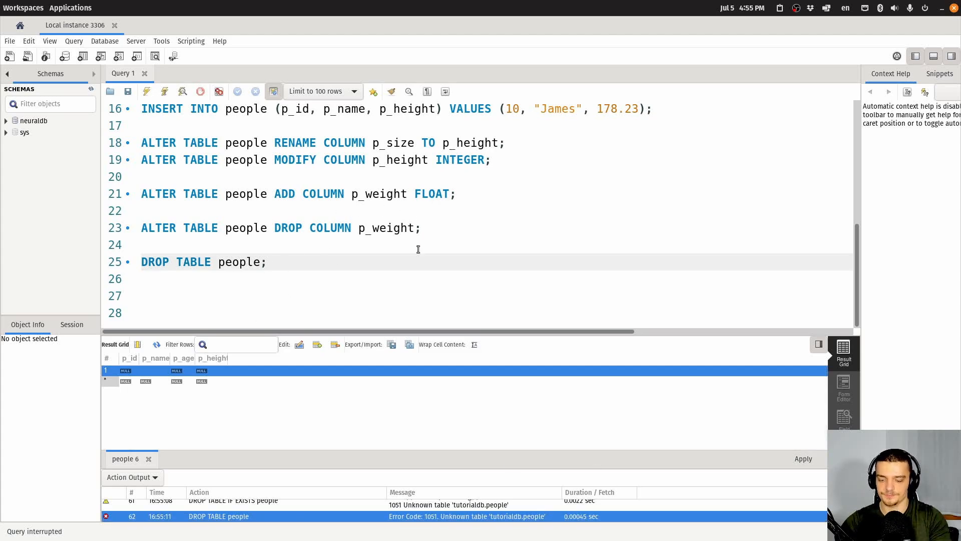
pyautogui.write('IF EXISTS')
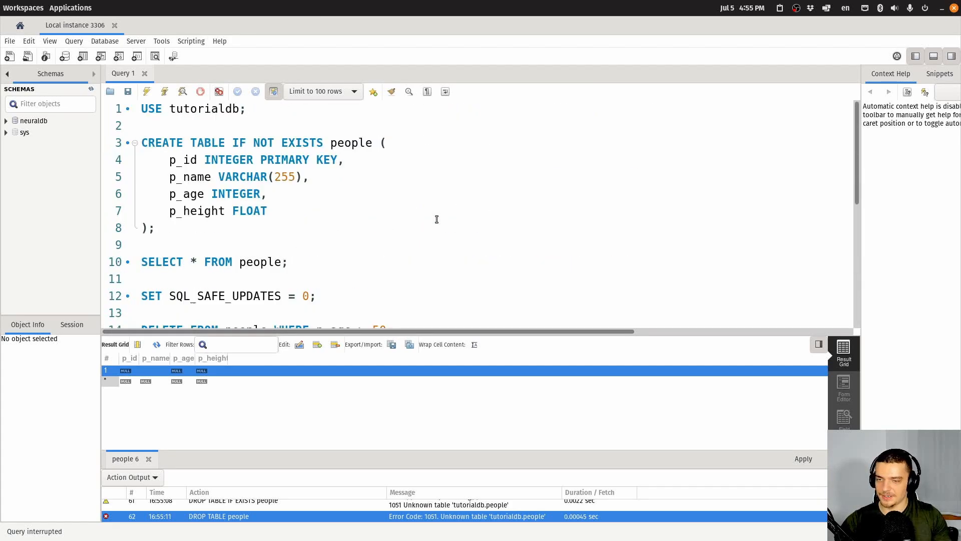
pyautogui.scroll(-3)
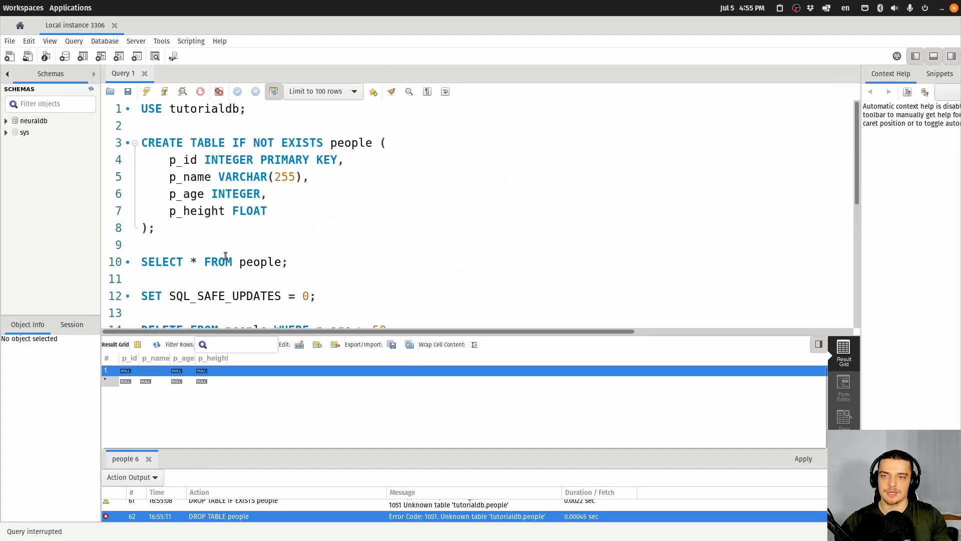
pyautogui.scroll(-3)
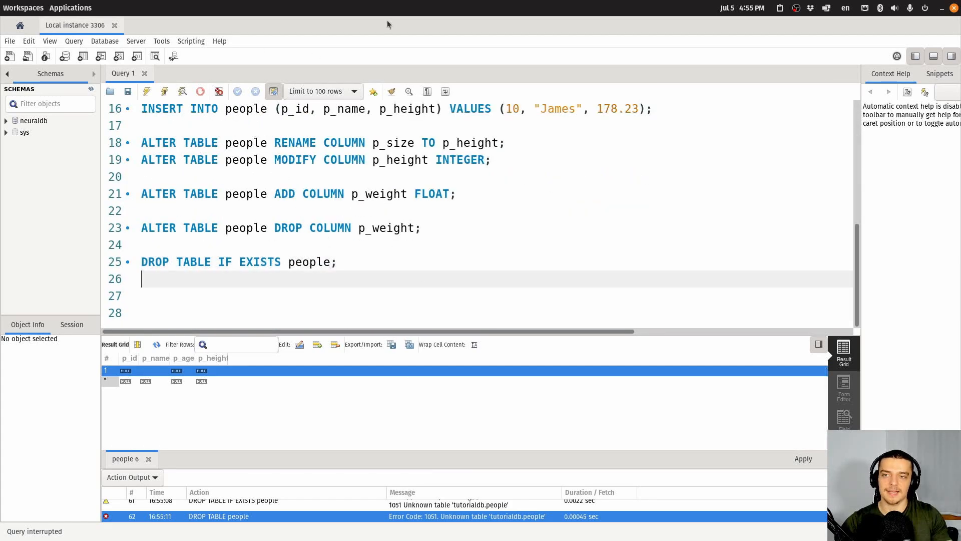